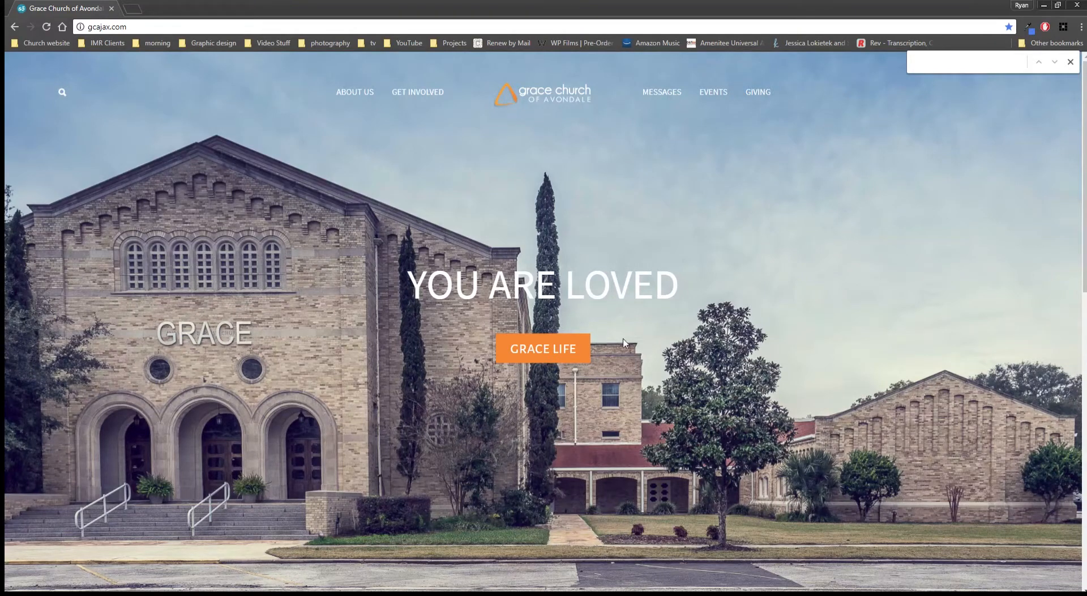
mouse_move(614, 348)
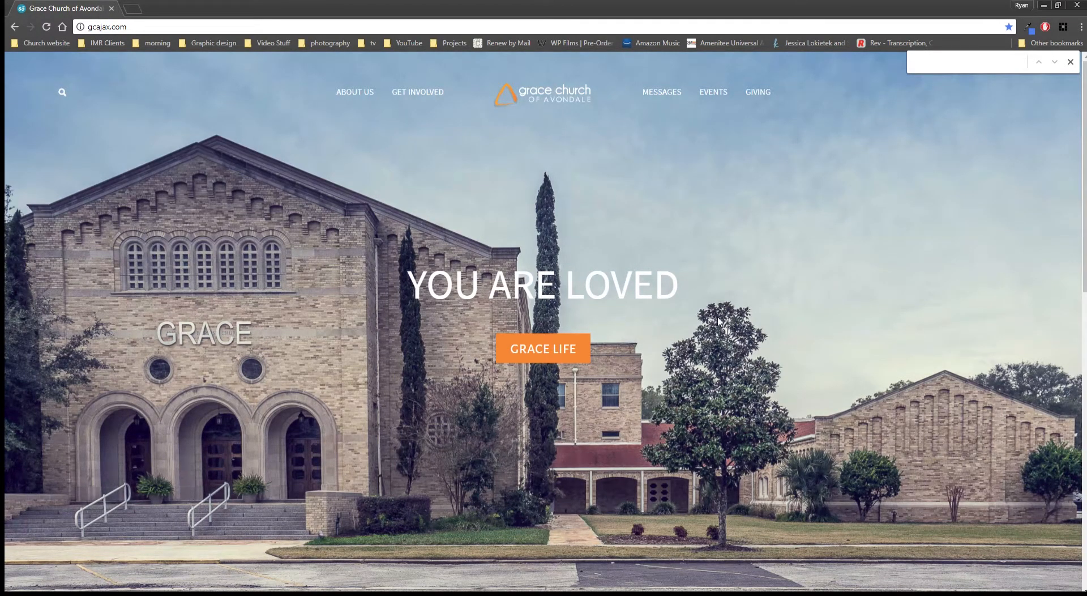
mouse_move(825, 251)
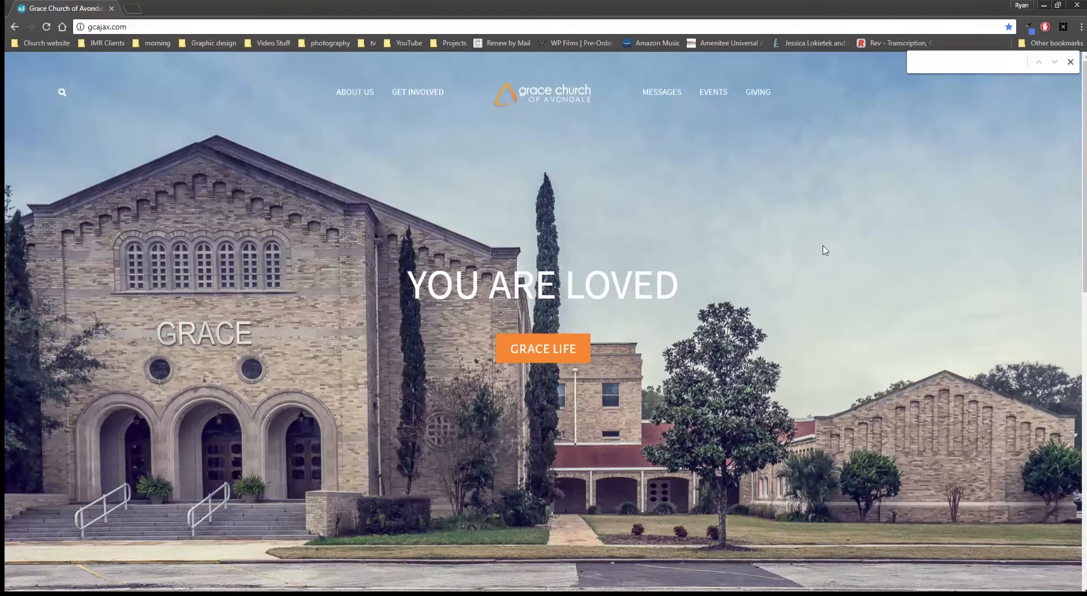
mouse_move(747, 313)
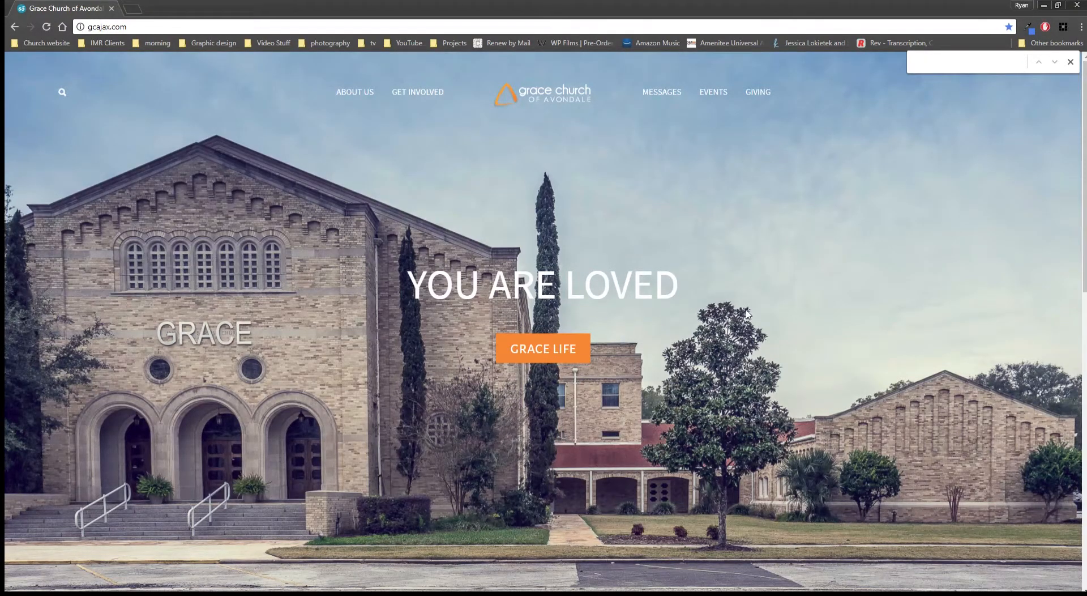
- Cycle the Coming Up at Grace slides from Core Class Identity through the next announcements
left_click(354, 92)
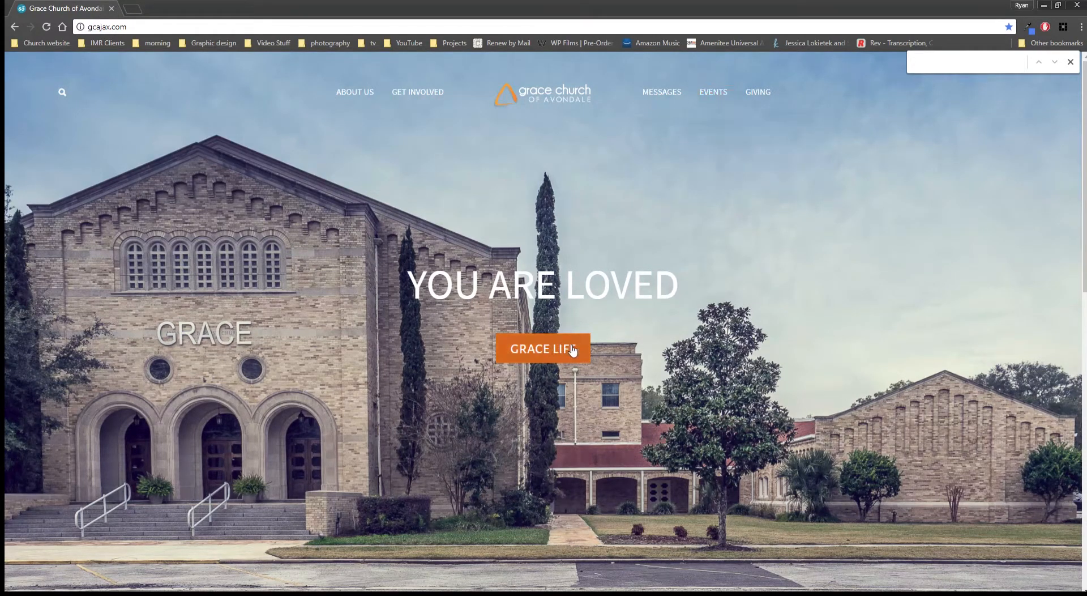
scroll("down", 3)
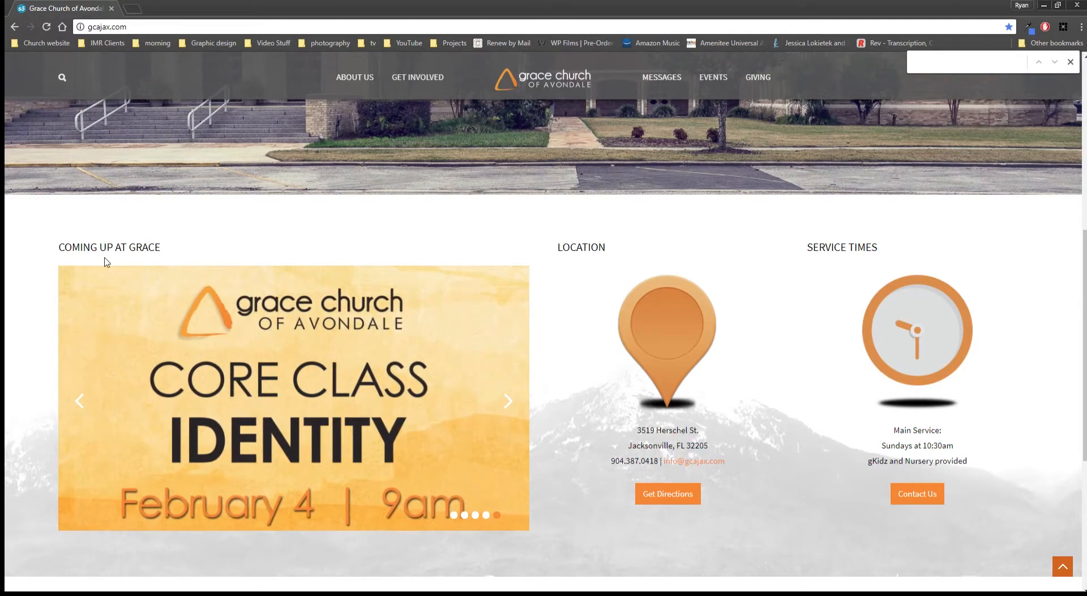
left_click(508, 401)
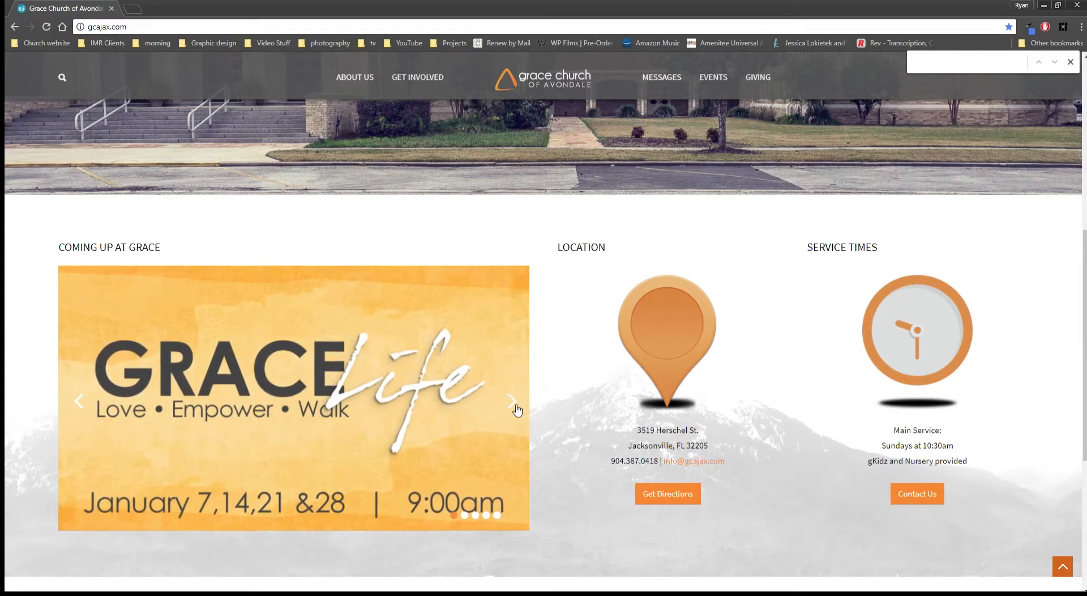
left_click(510, 400)
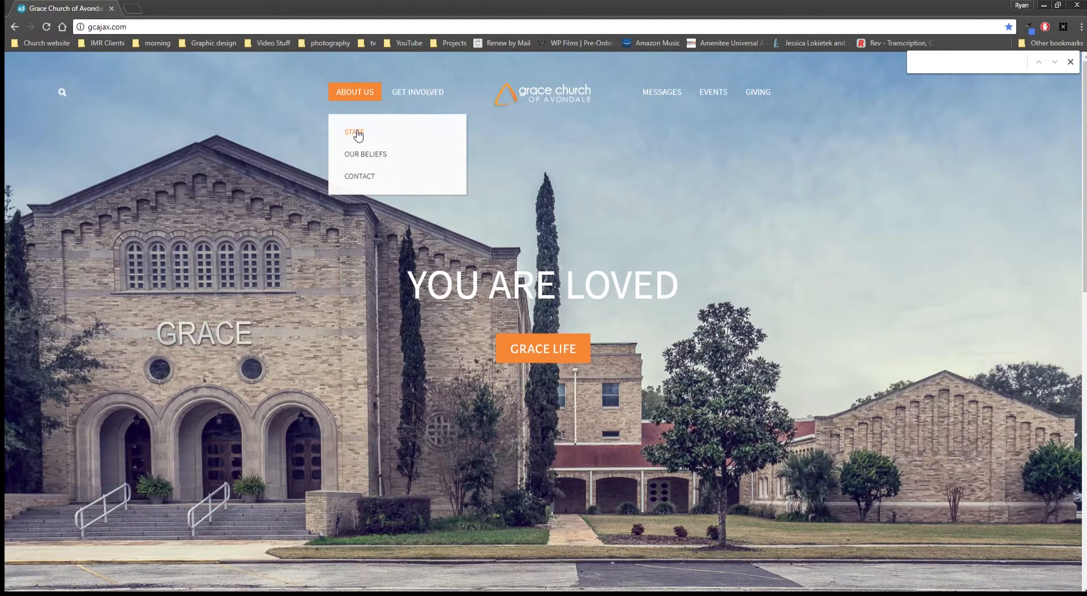
mouse_move(363, 150)
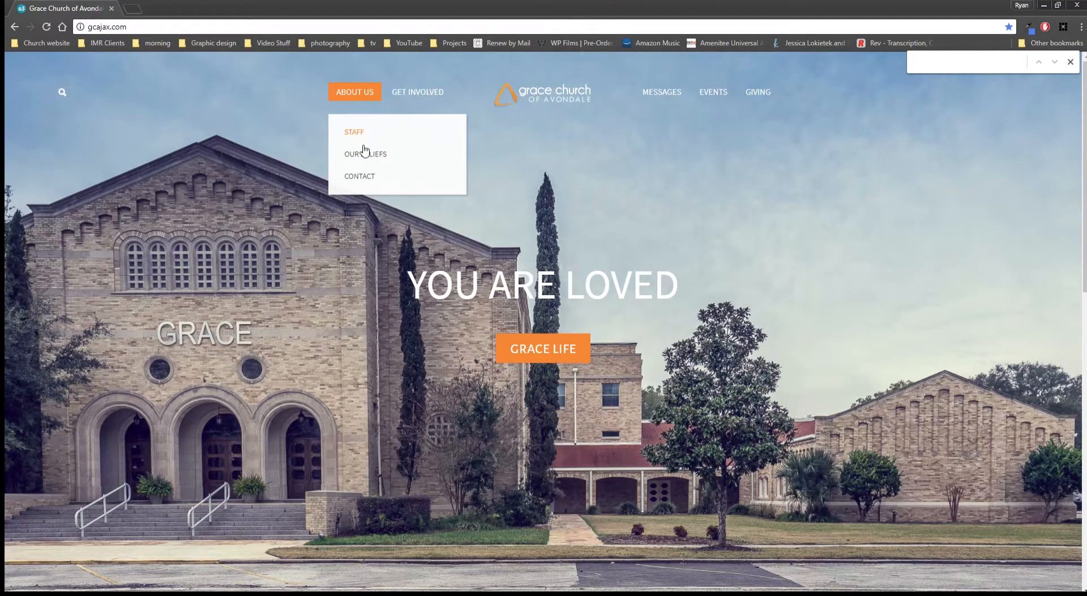
mouse_move(366, 154)
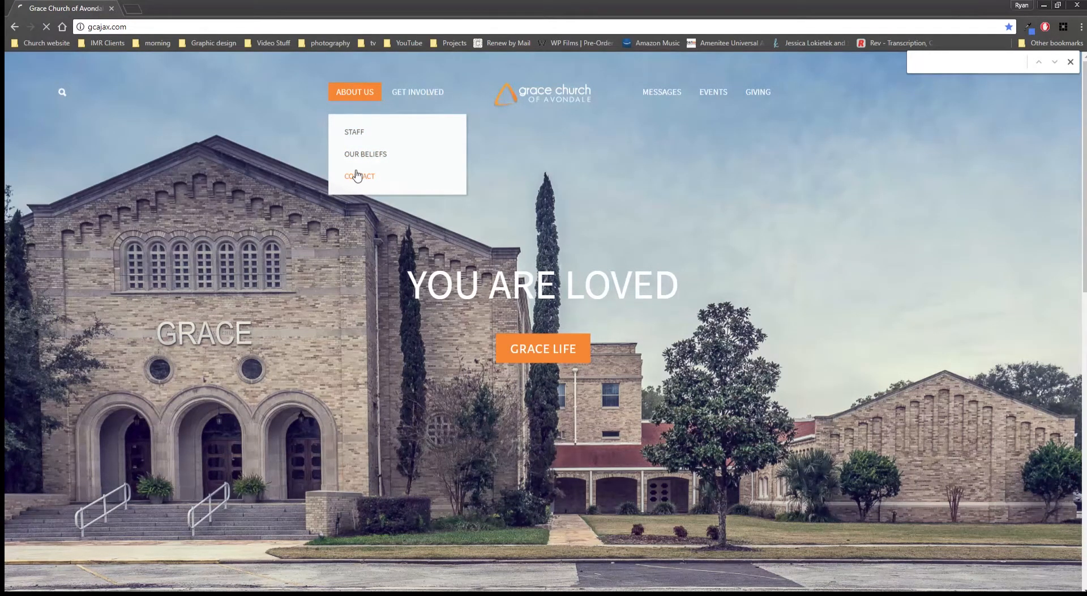
- Go to Contact under About Us and bring up the Contact the Webmaster form
left_click(359, 176)
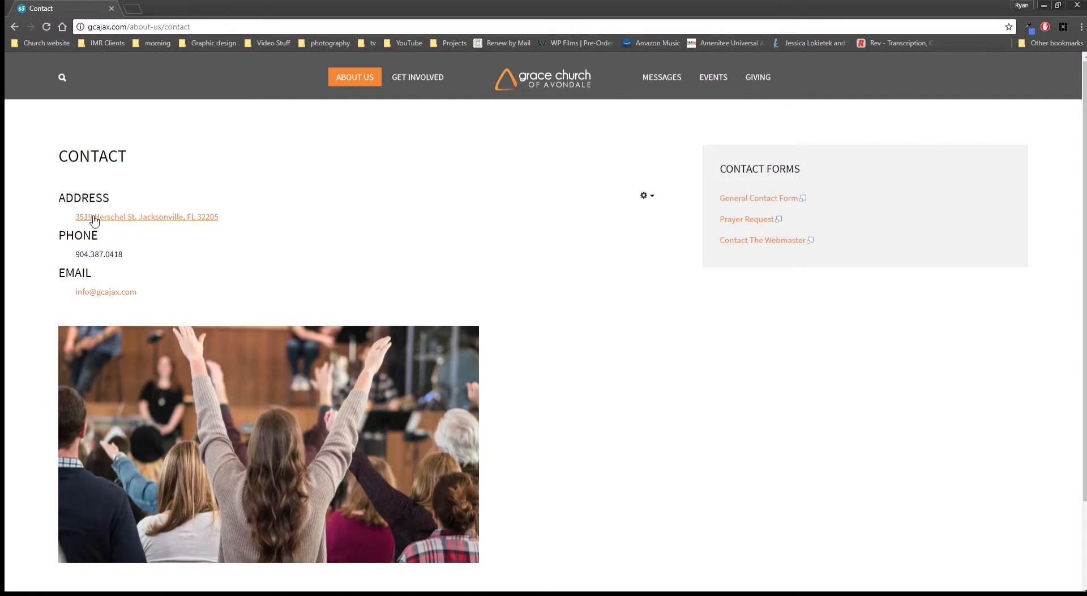
mouse_move(104, 291)
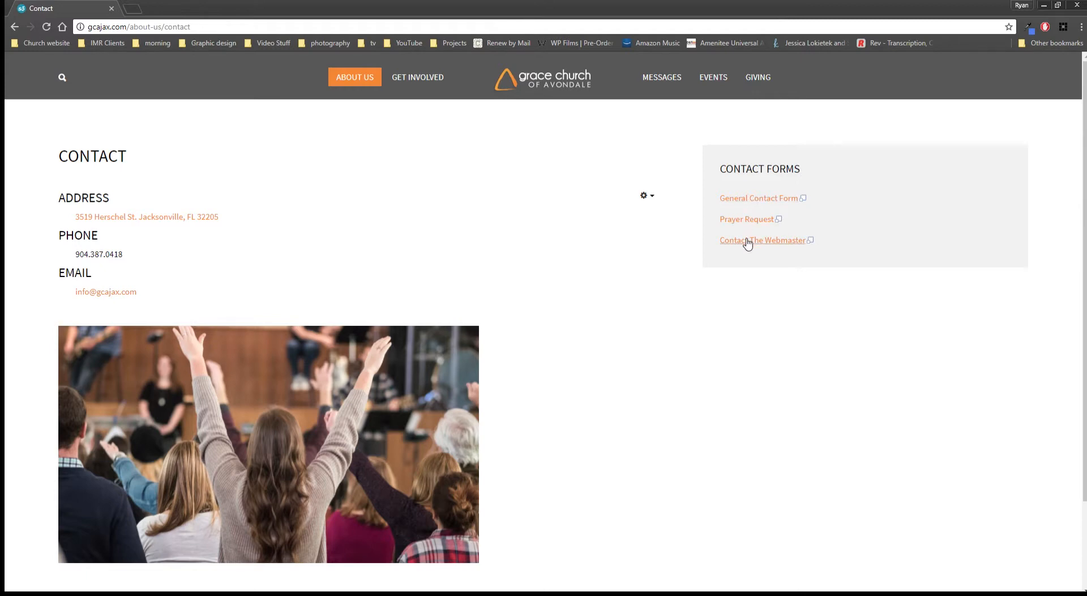
left_click(762, 239)
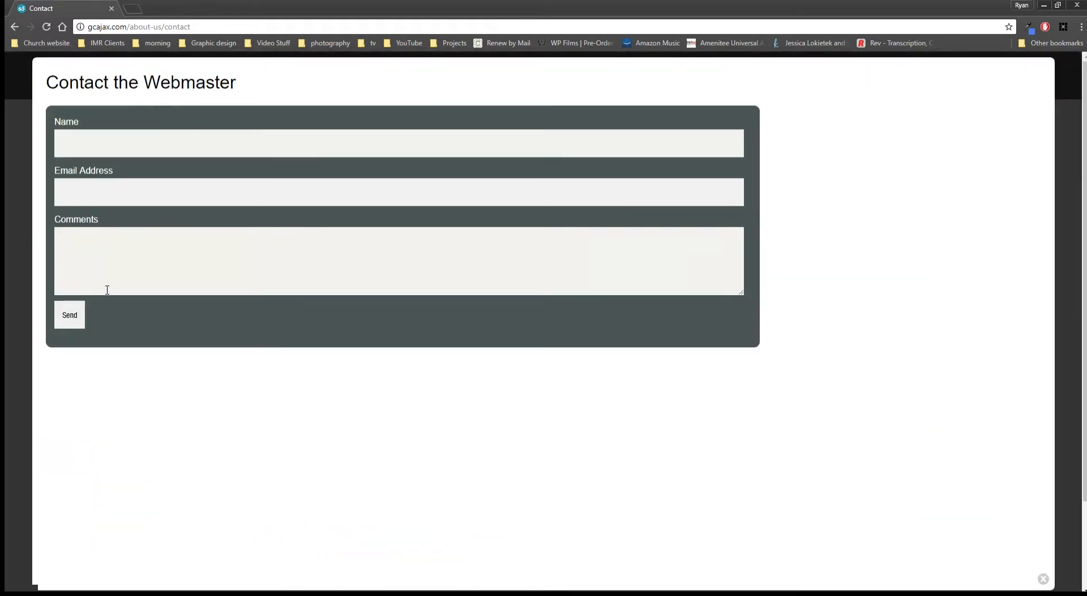
mouse_move(968, 568)
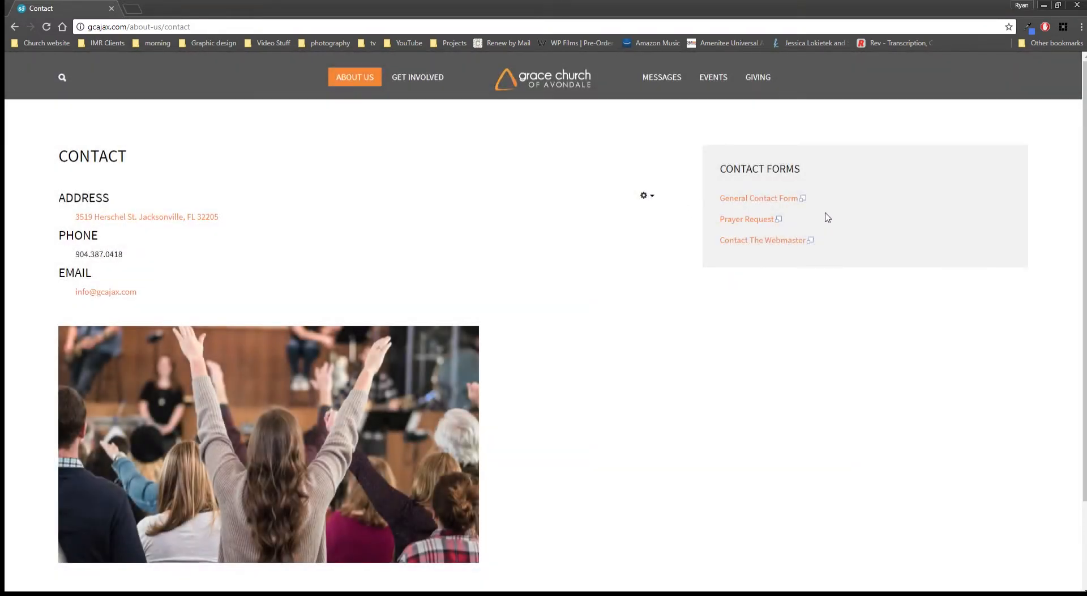
mouse_move(506, 148)
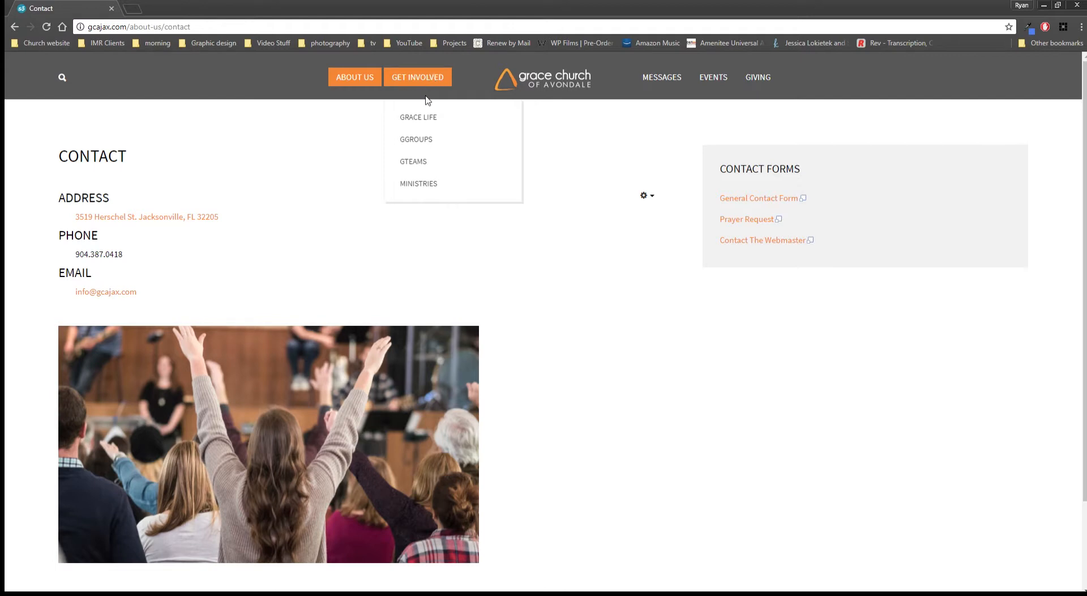
- Reach GraceLife from the home banner and highlight the January 7th, 14th, 21st and 28th dates
left_click(418, 117)
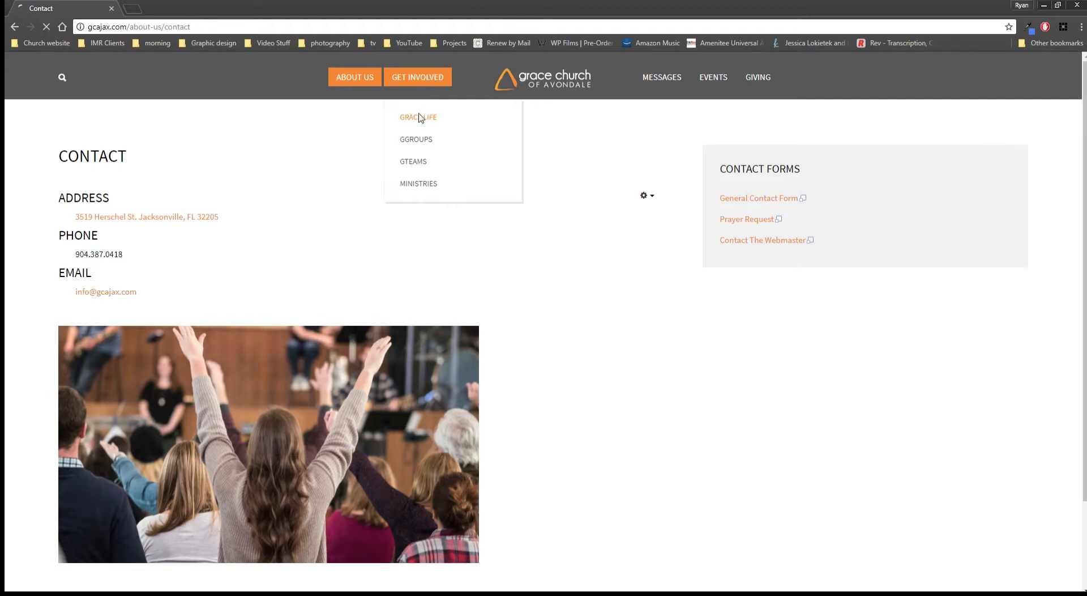
left_click(418, 117)
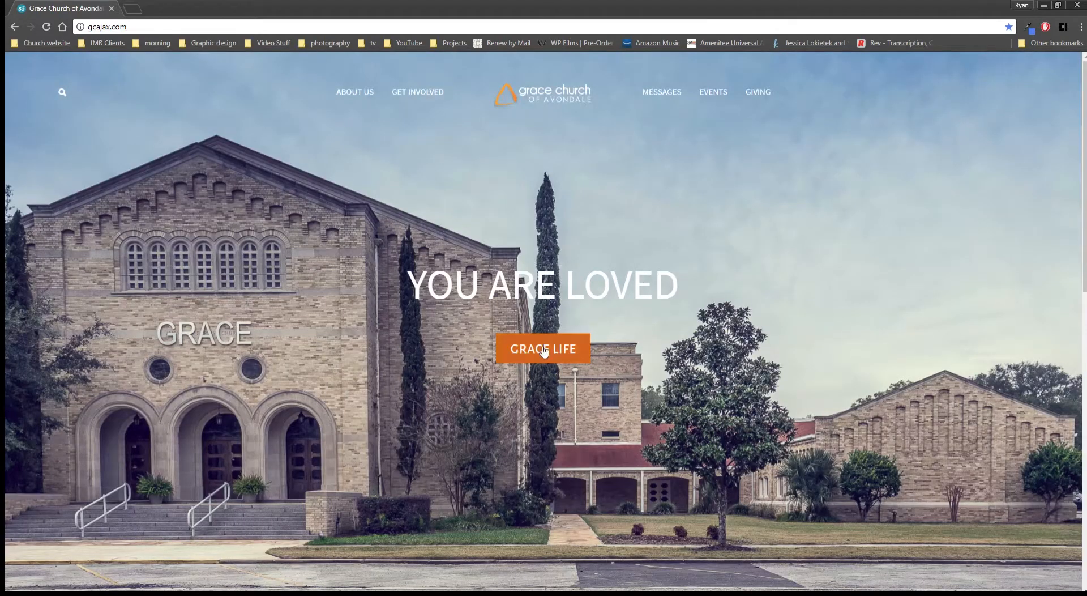
left_click(543, 347)
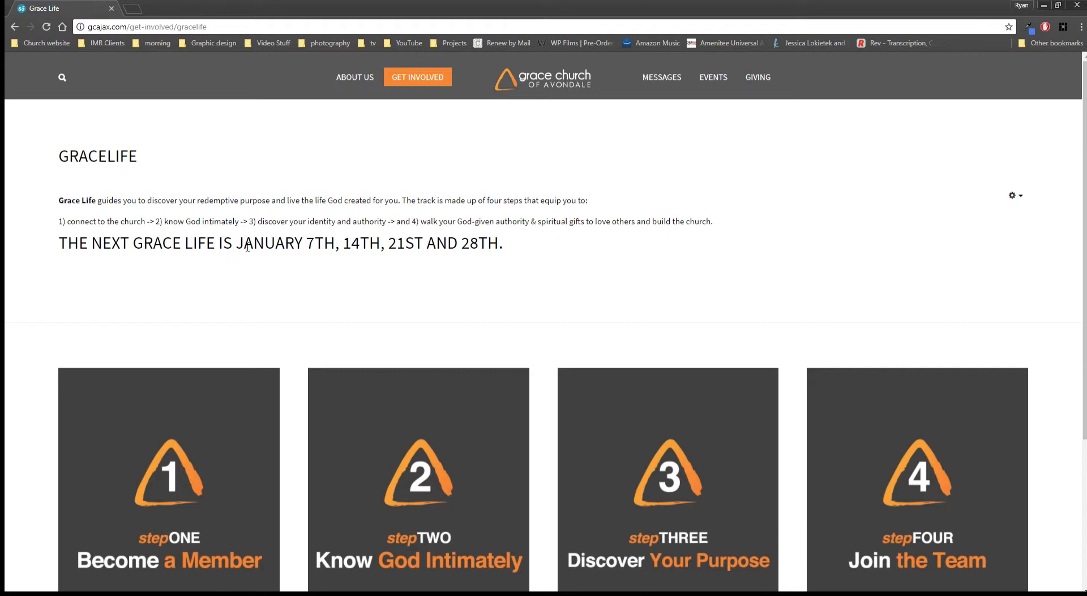
left_click_drag(235, 242, 499, 242)
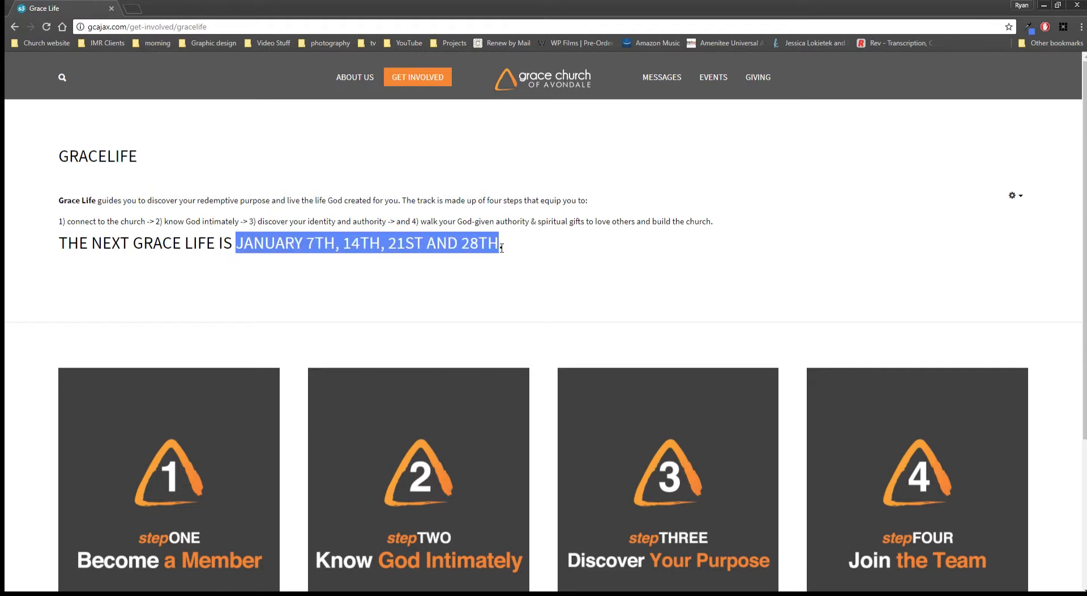
scroll("down", 3)
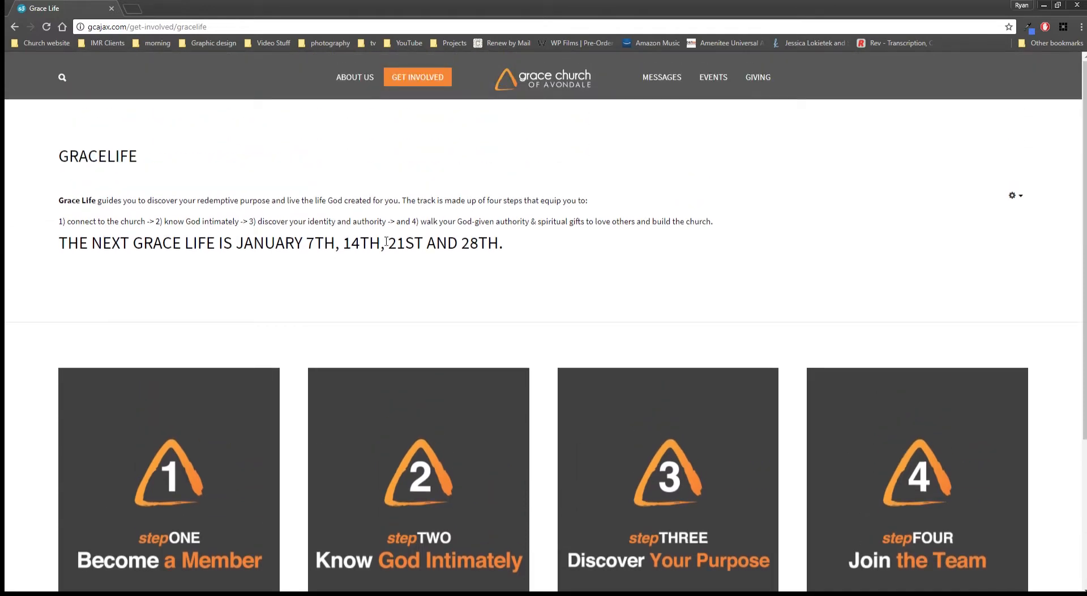
mouse_move(319, 297)
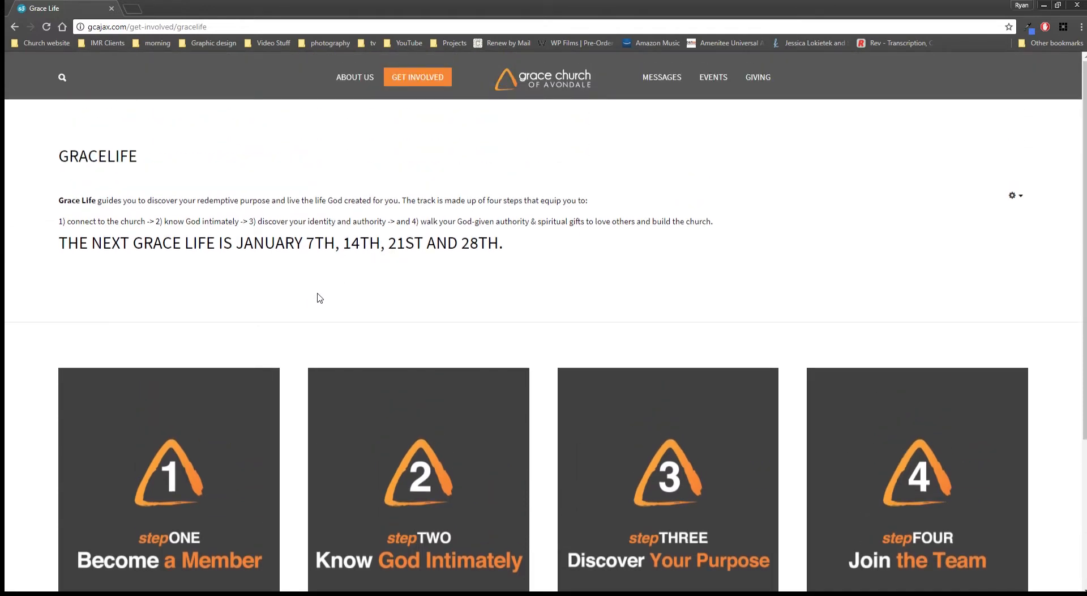
mouse_move(447, 328)
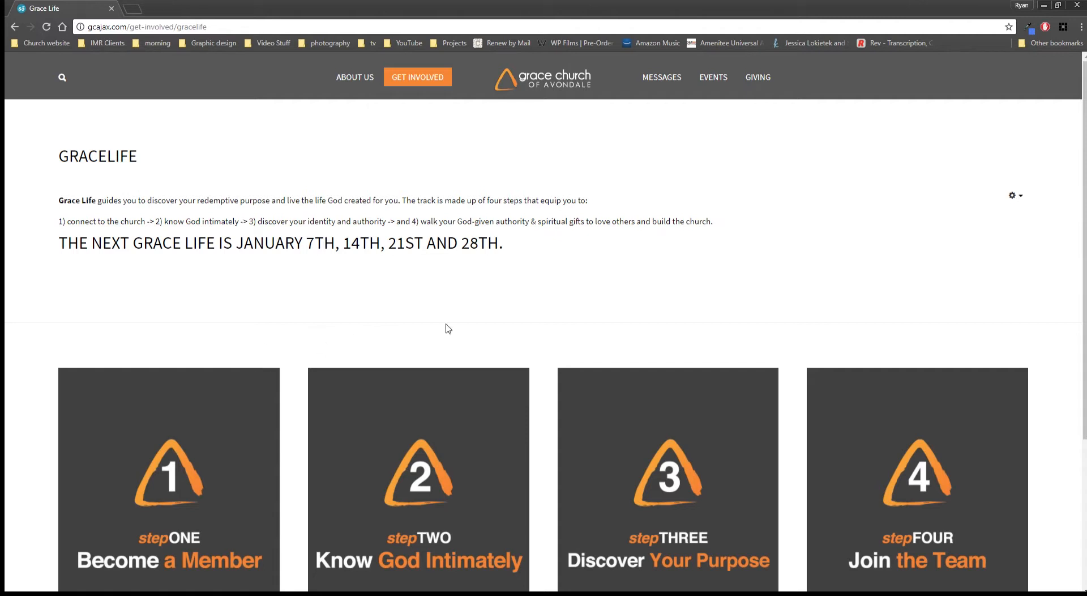
mouse_move(298, 260)
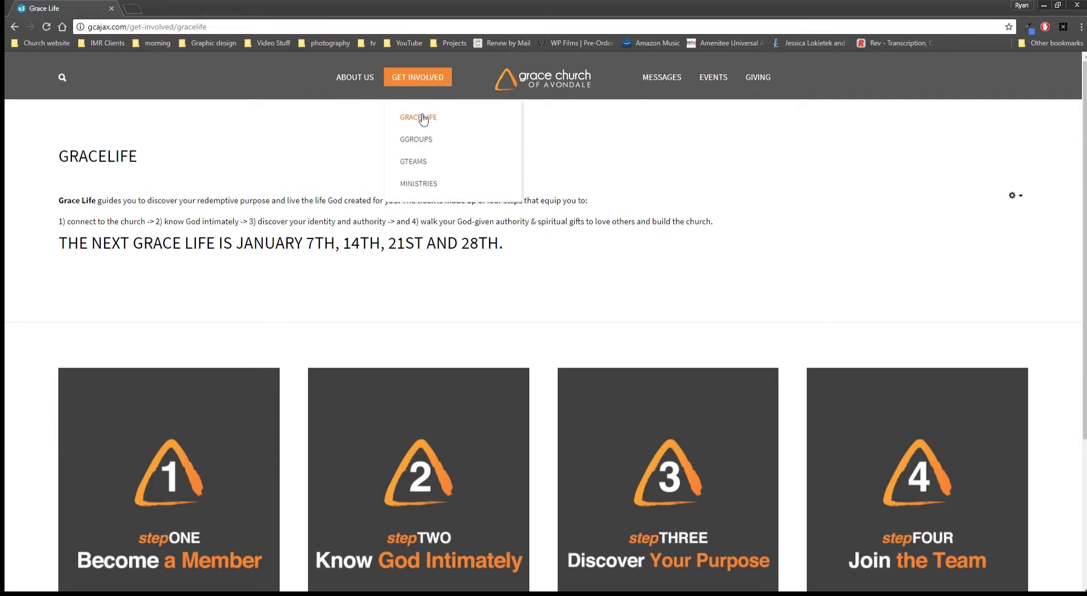
- Browse the gGroups list covering Men's Bible Study, Zúme Training and Revival Prayer
left_click(415, 139)
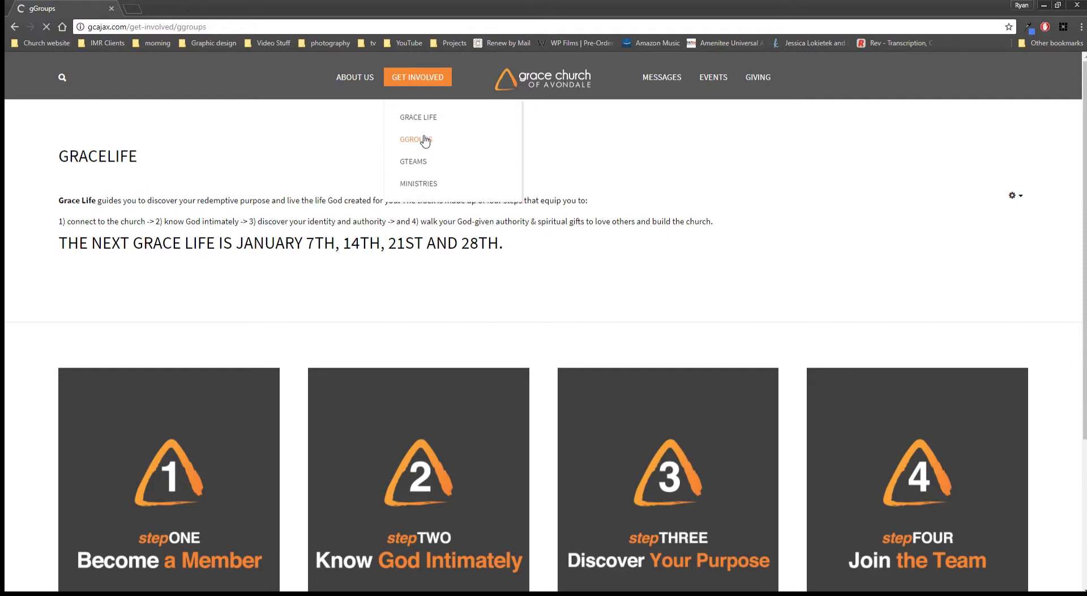
left_click(415, 139)
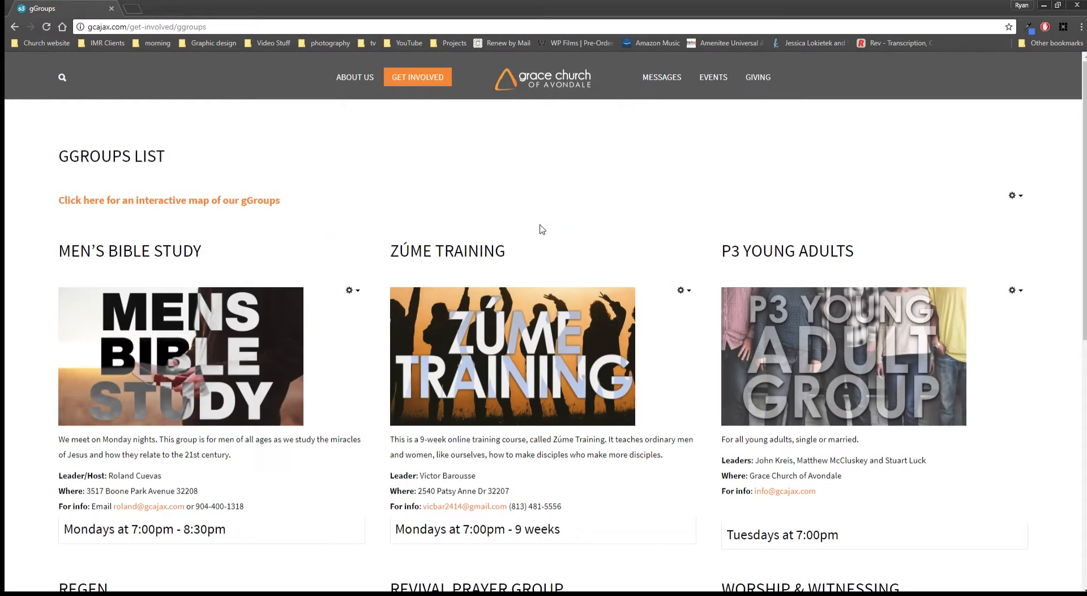
scroll("down", 3)
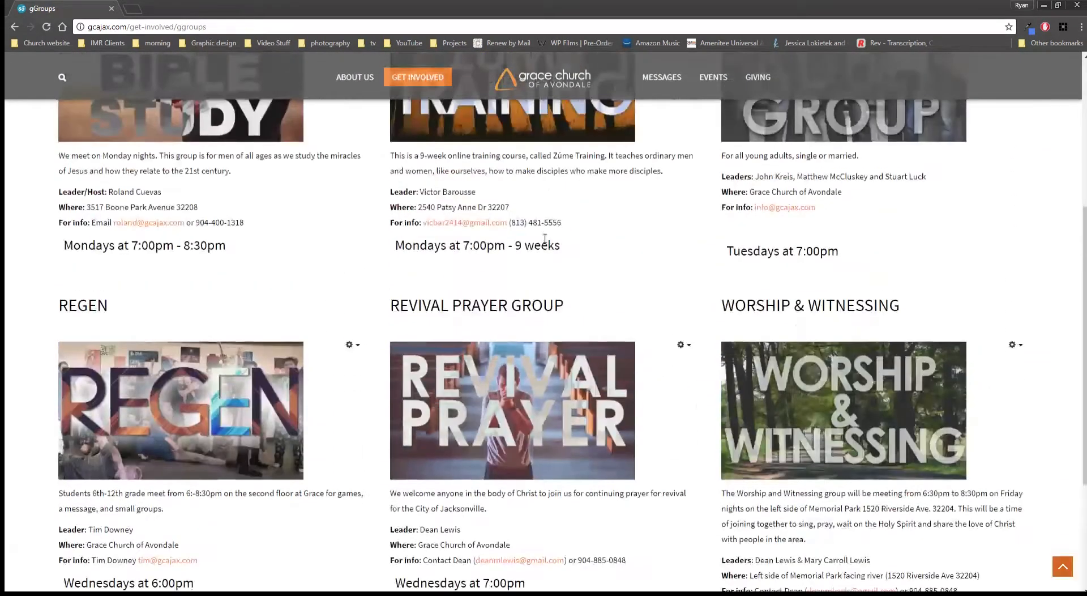
scroll("up", 3)
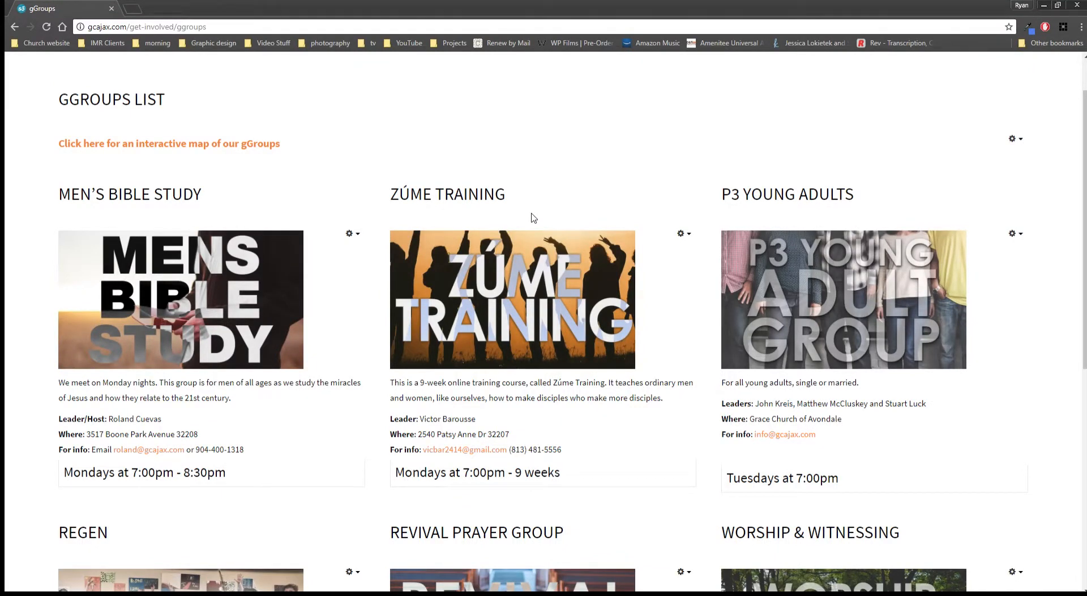
mouse_move(521, 316)
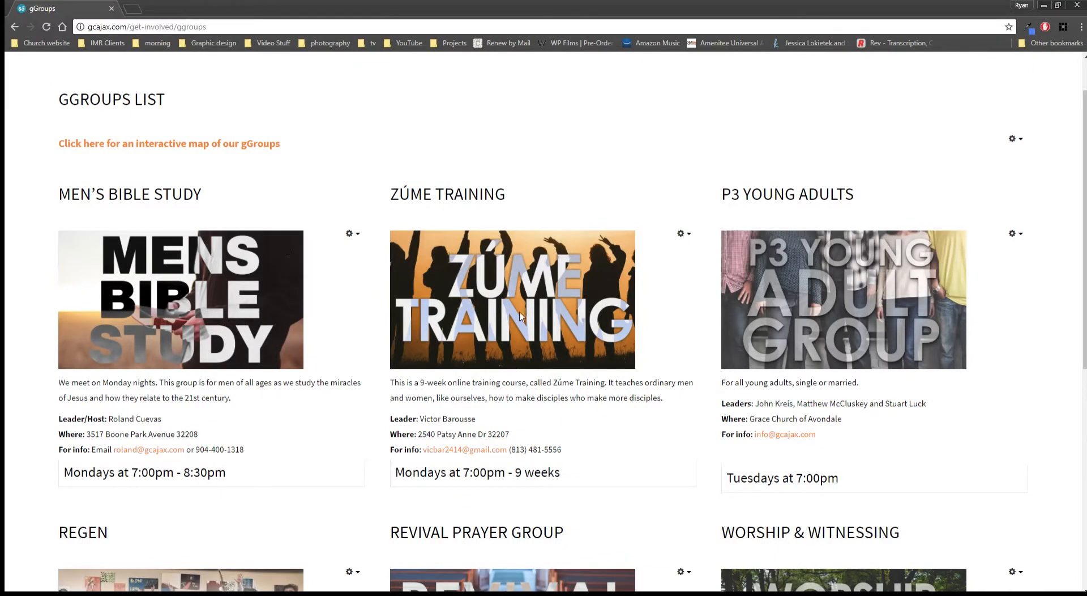
scroll("down", 3)
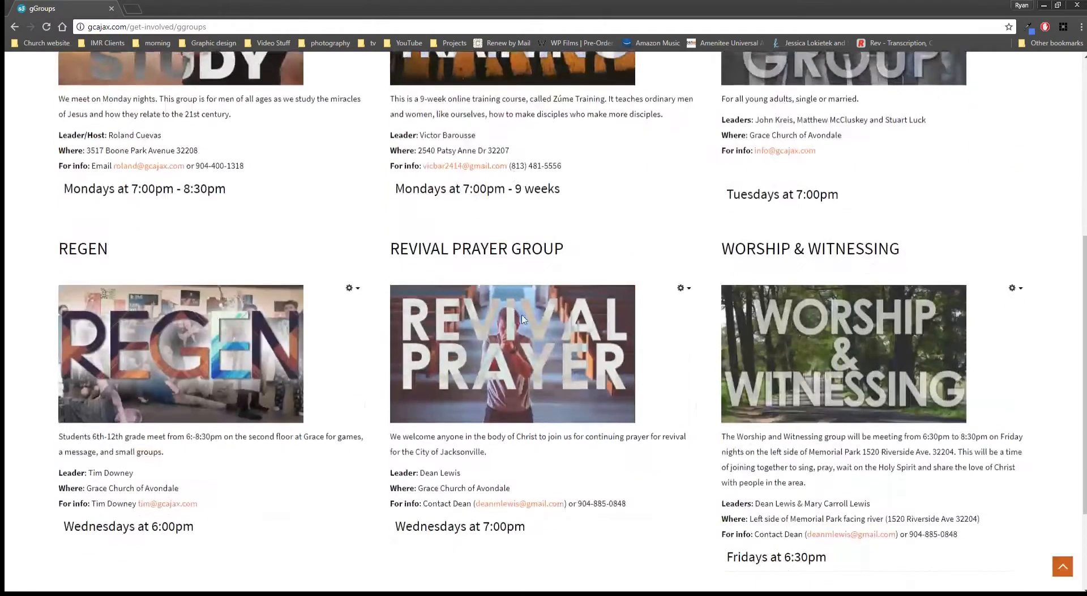
scroll("up", 3)
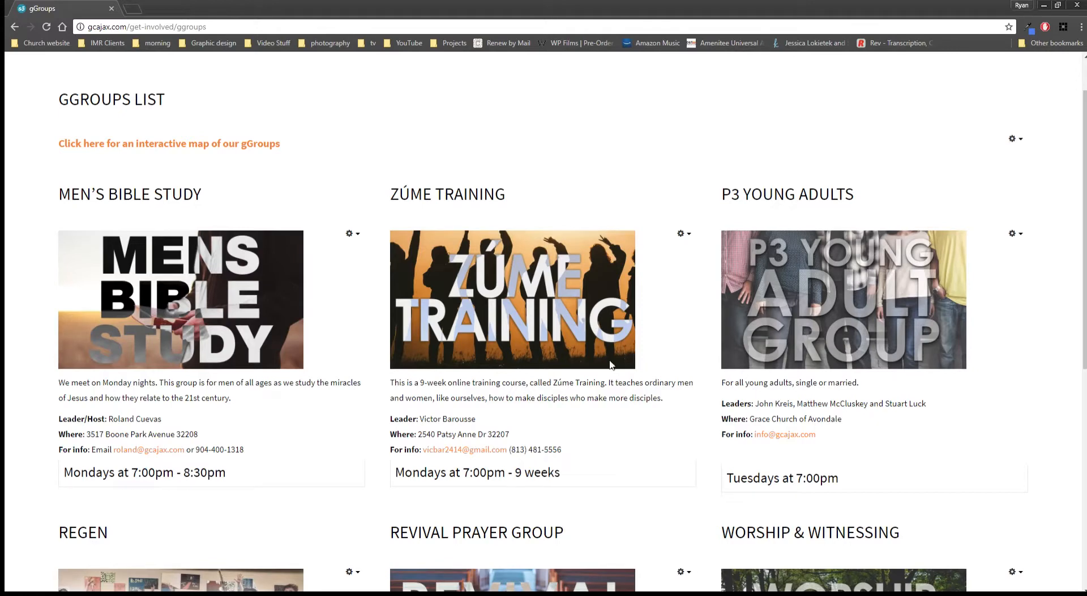
mouse_move(394, 416)
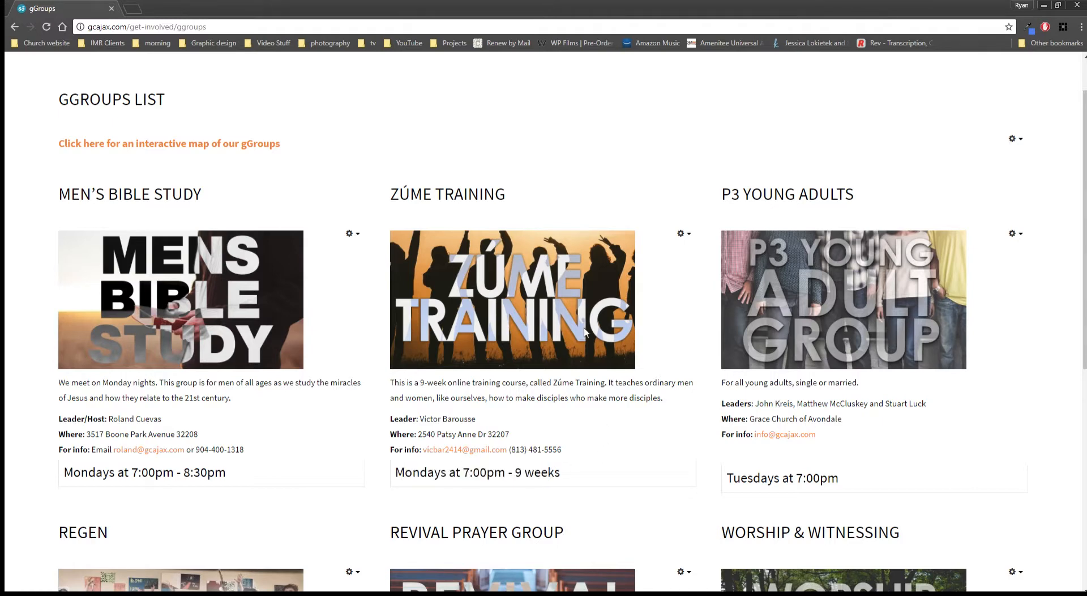
mouse_move(115, 146)
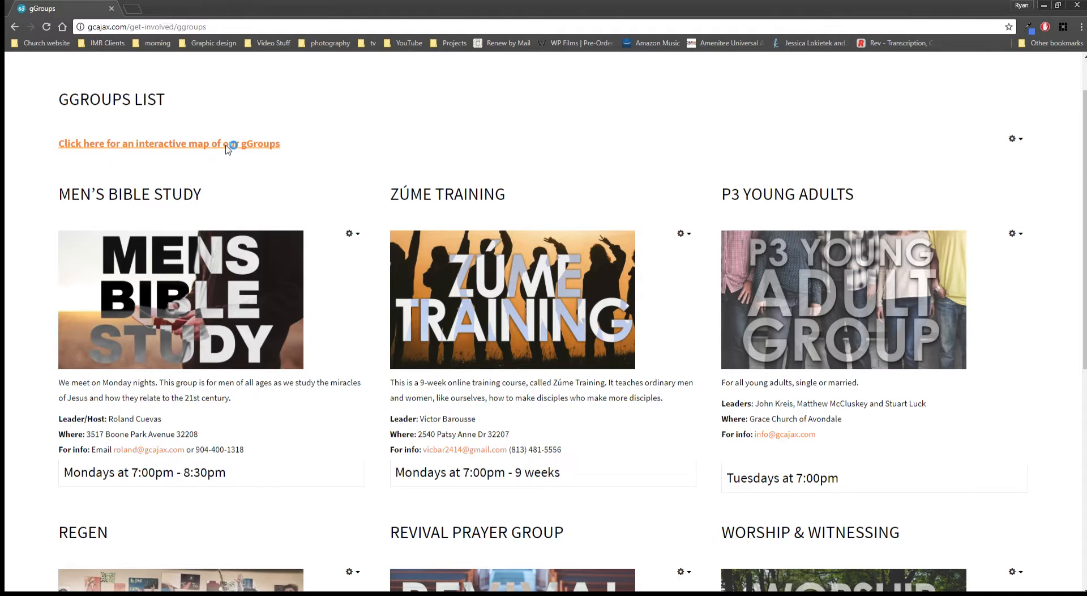
- Launch the interactive gGroups map in a new tab, then come back to the gGroups list
left_click(169, 144)
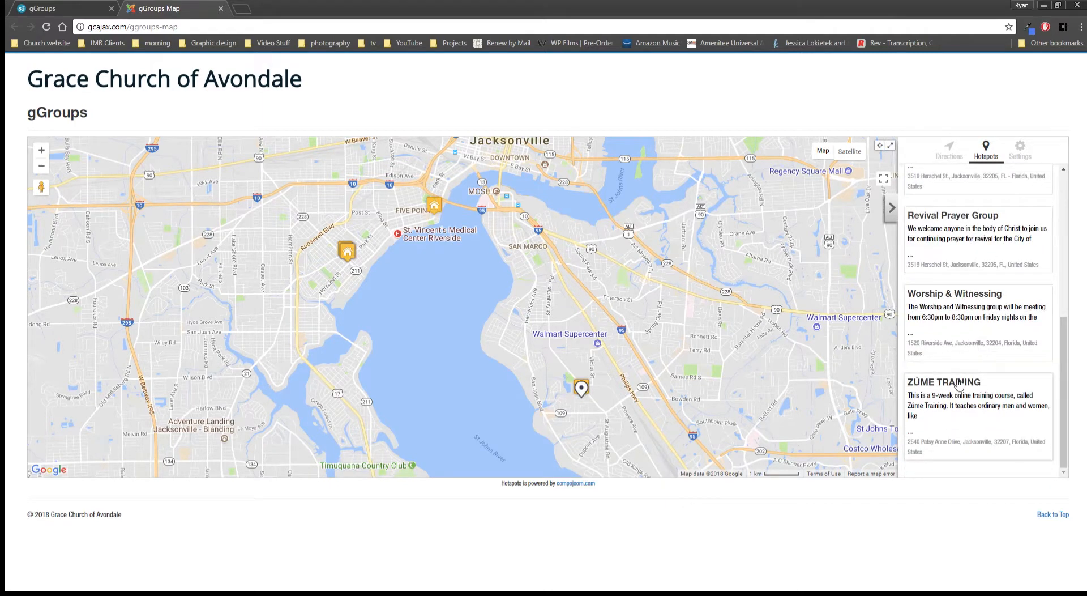
left_click(581, 388)
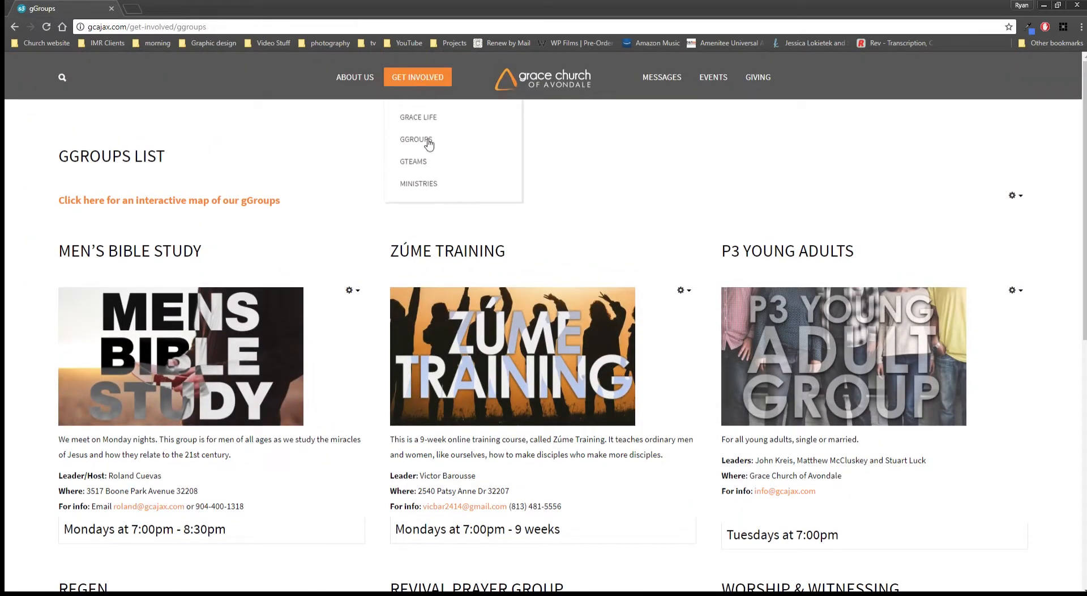
- Review the gTeams cards such as Worship & Production, Preschool and Security with their contacts
left_click(413, 161)
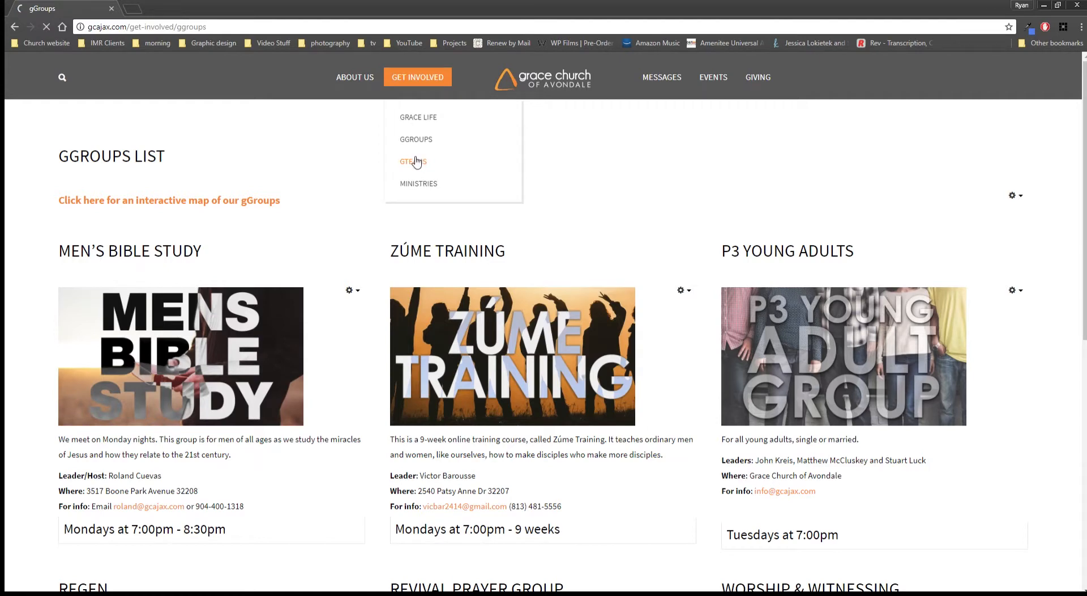
left_click(412, 160)
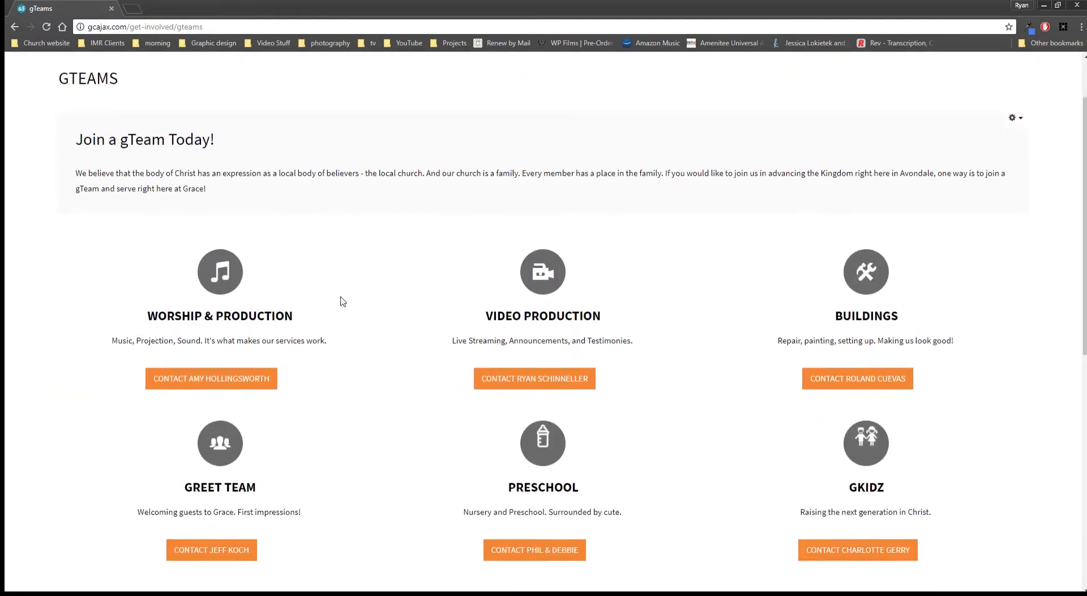
scroll("down", 3)
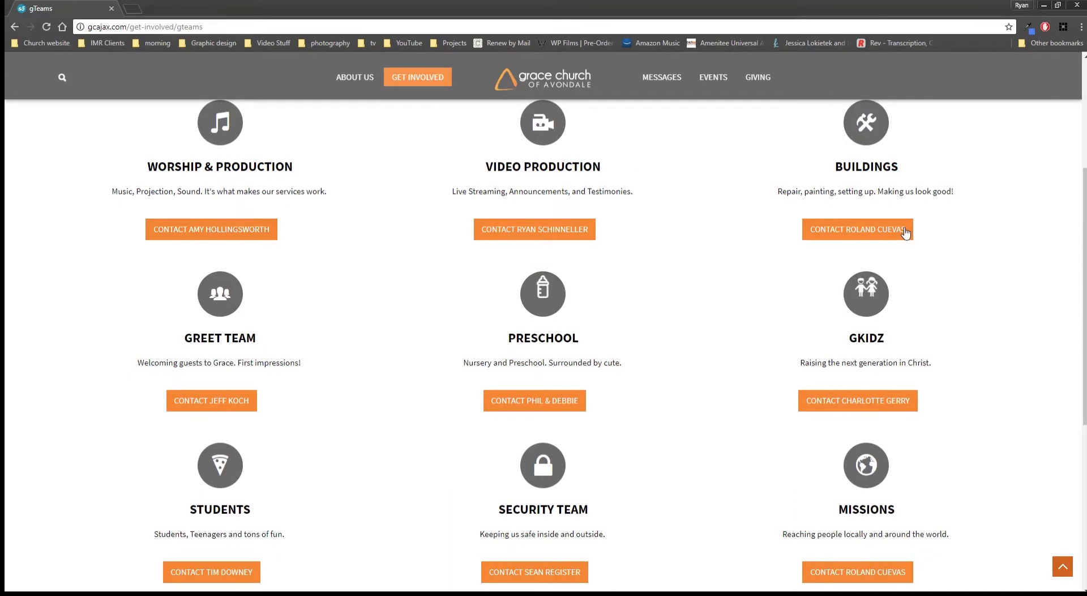
scroll("down", 3)
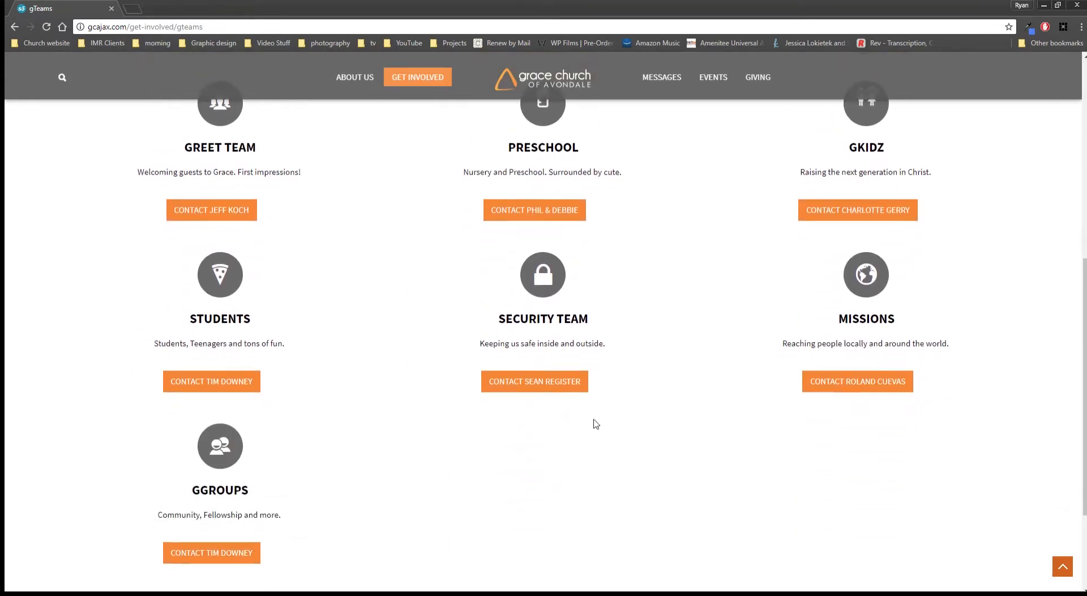
scroll("down", 3)
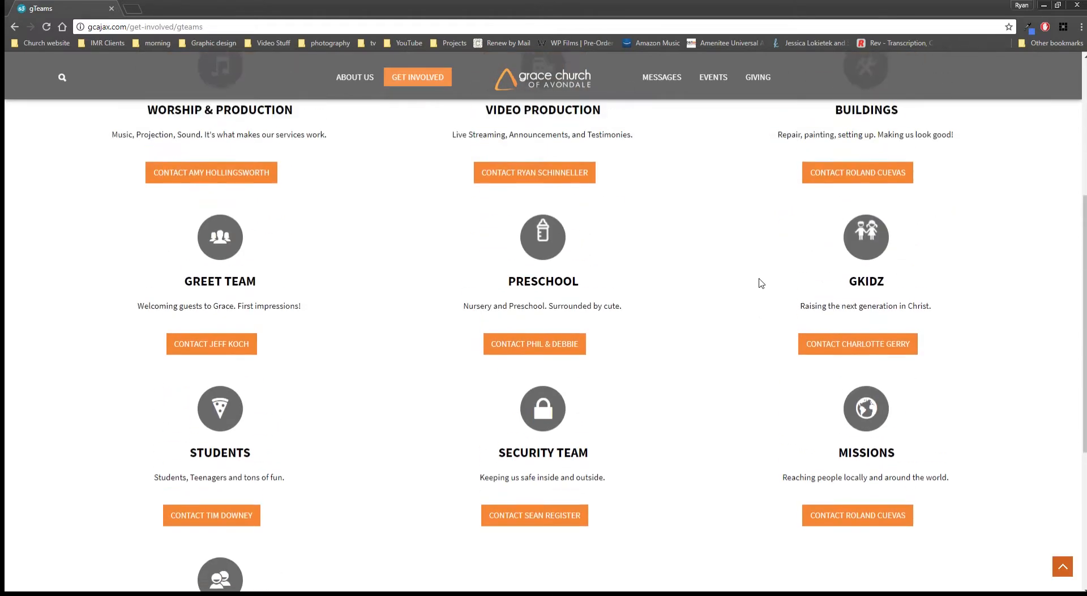
scroll("up", 3)
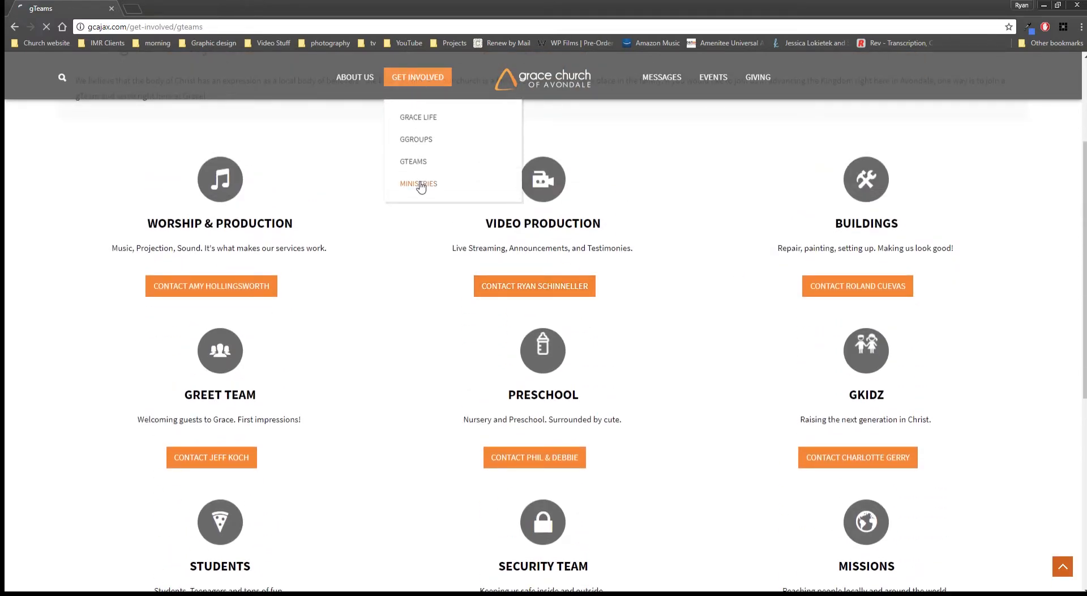
- Read through the Ministries page's age-group sections and contacts, then show the Messages menu
left_click(418, 184)
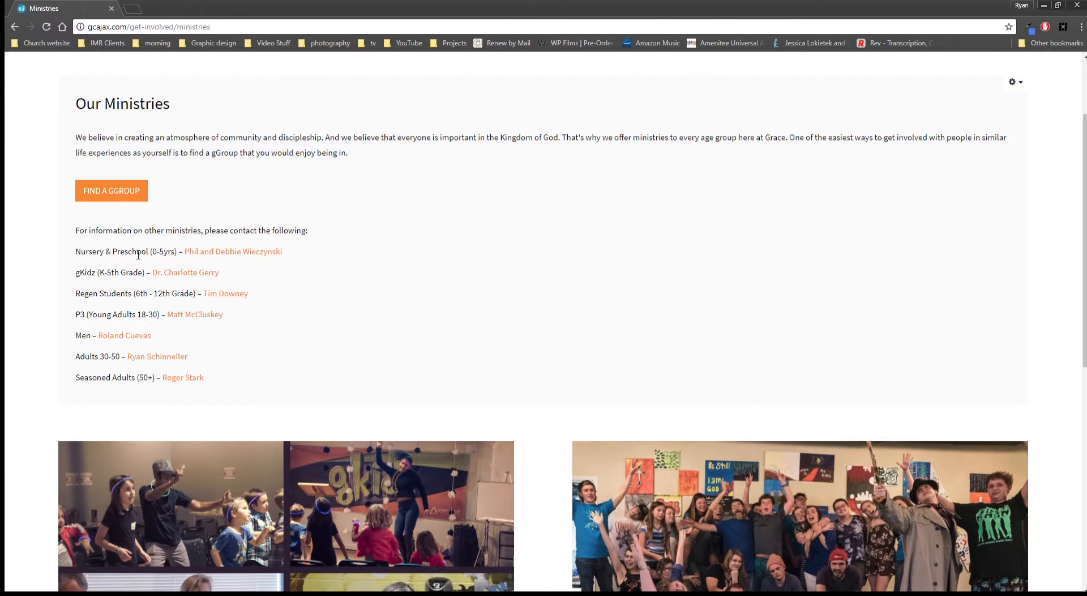
mouse_move(185, 272)
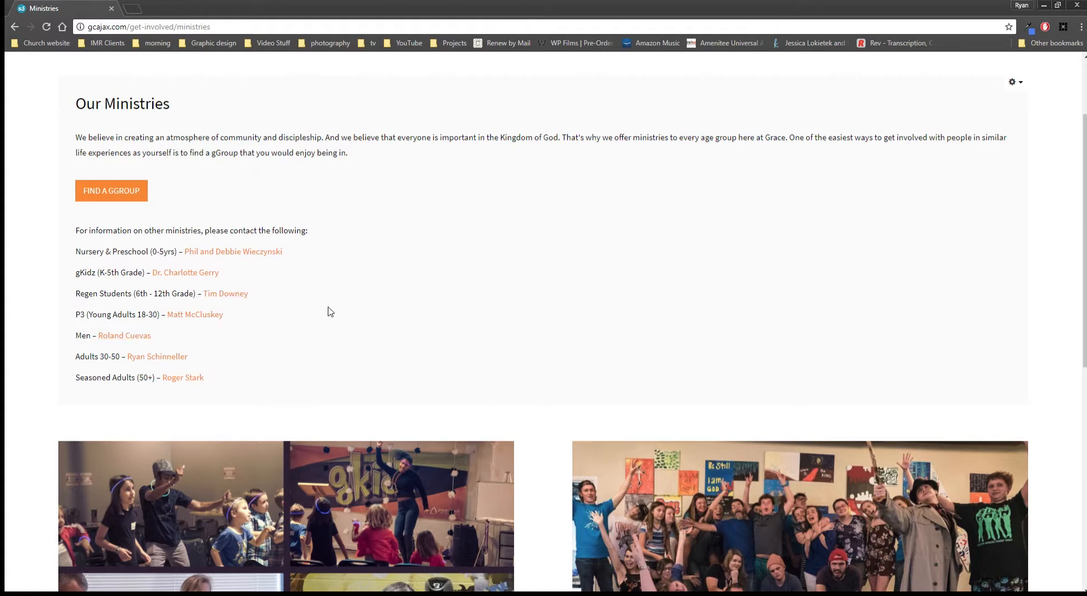
scroll("down", 3)
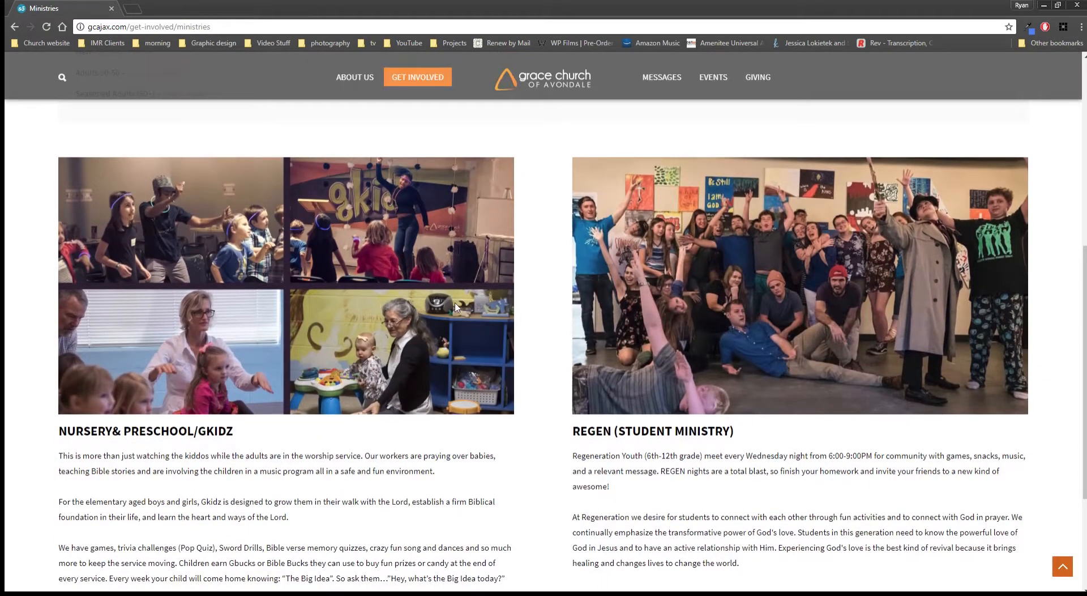
mouse_move(431, 324)
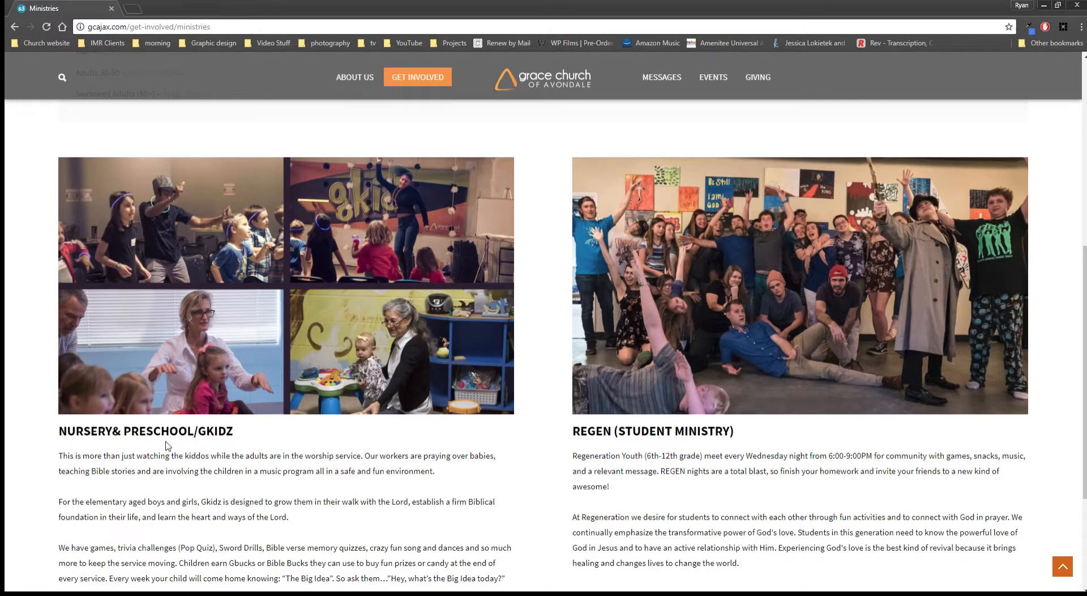
scroll("down", 3)
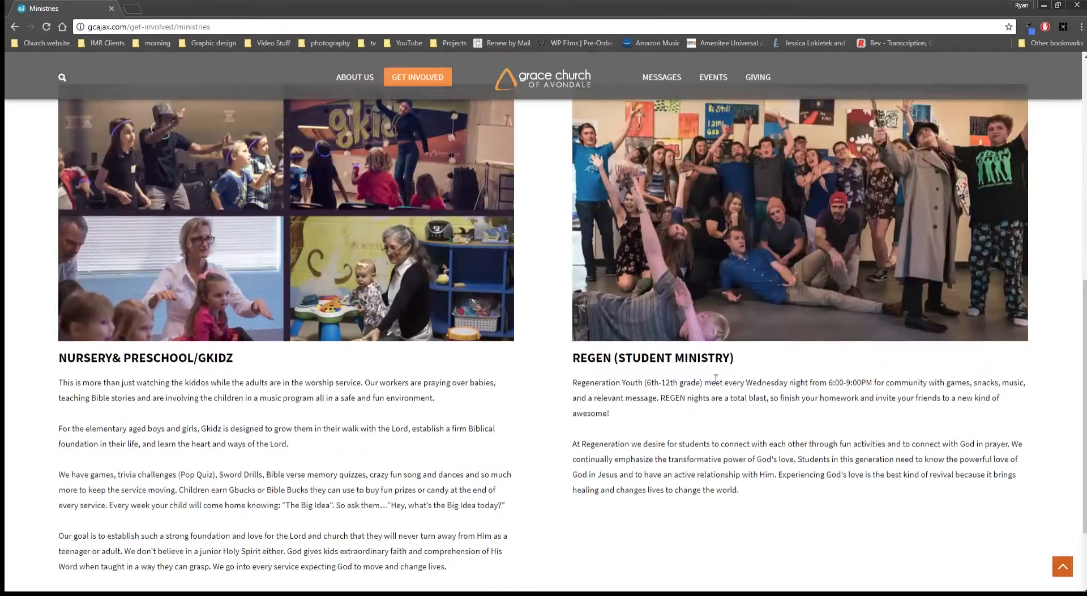
scroll("down", 3)
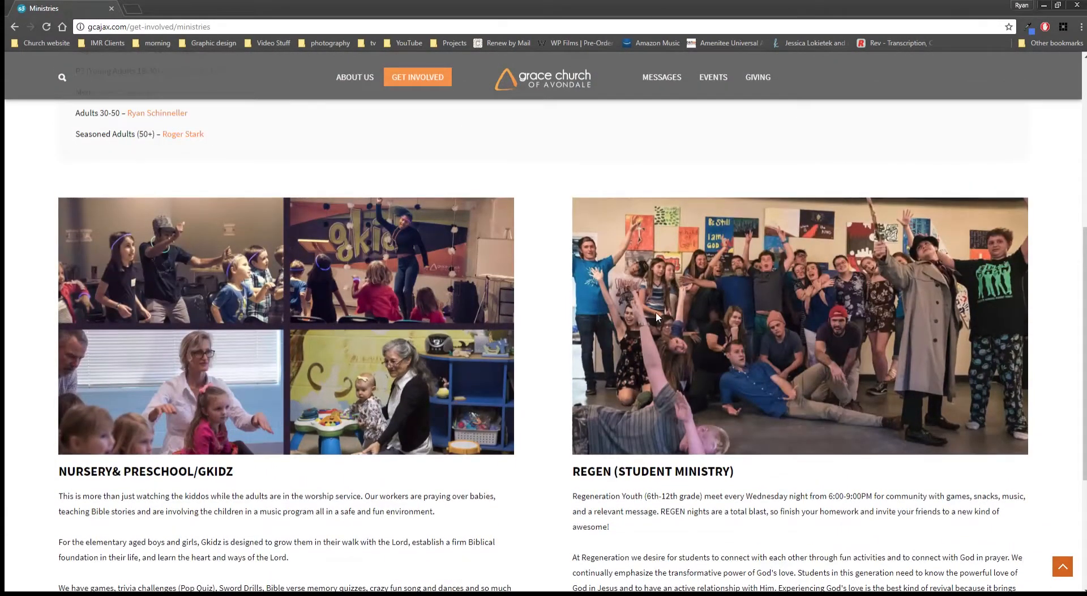
scroll("down", 3)
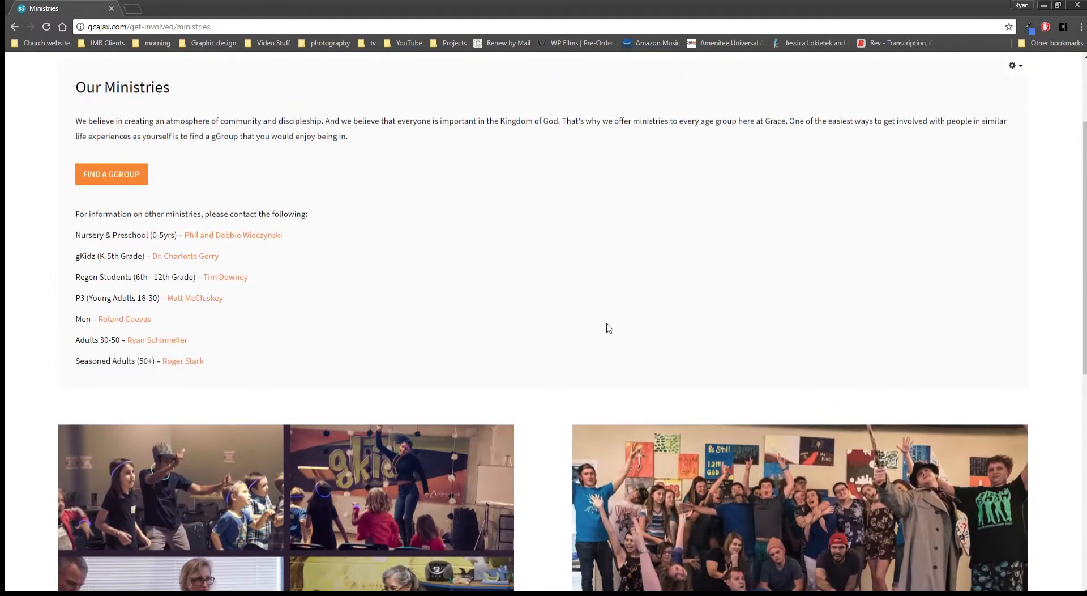
scroll("down", 3)
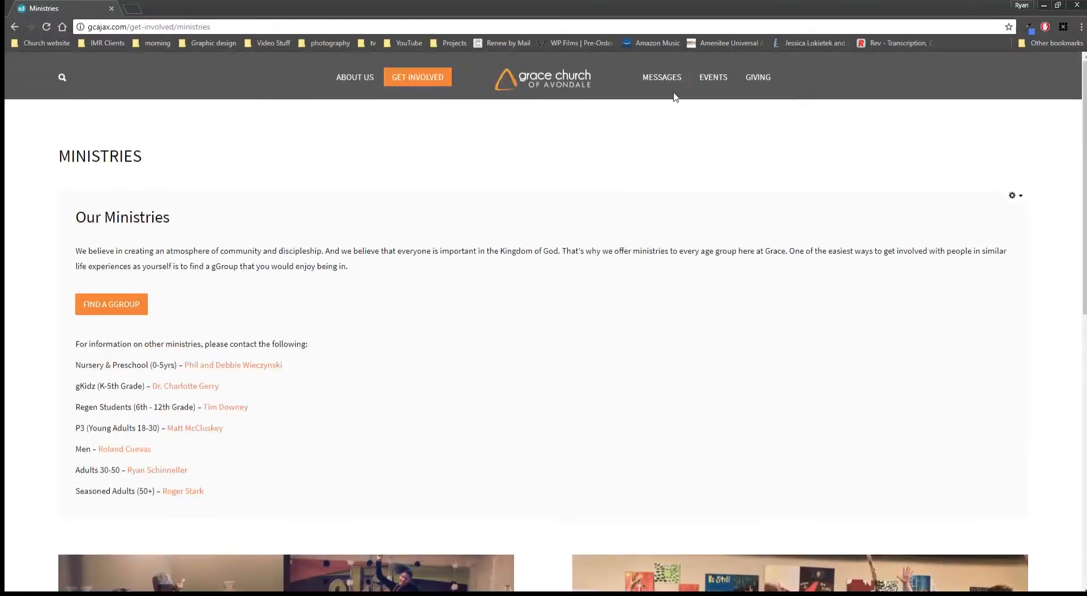
left_click(418, 77)
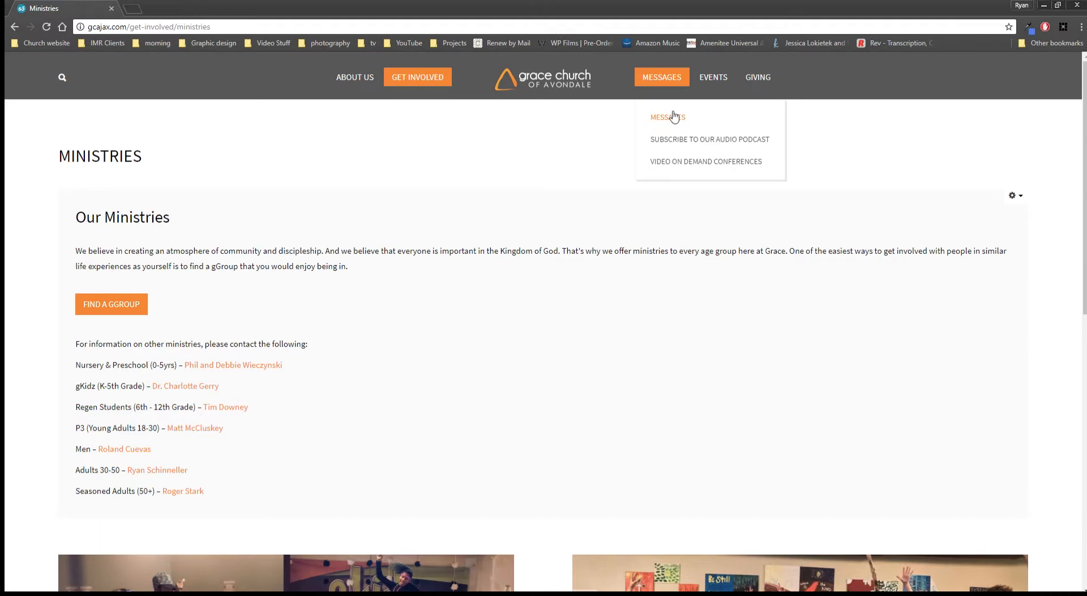
- List the recent sermons under Messages and preview the five-minute Christmas Eve message
left_click(666, 116)
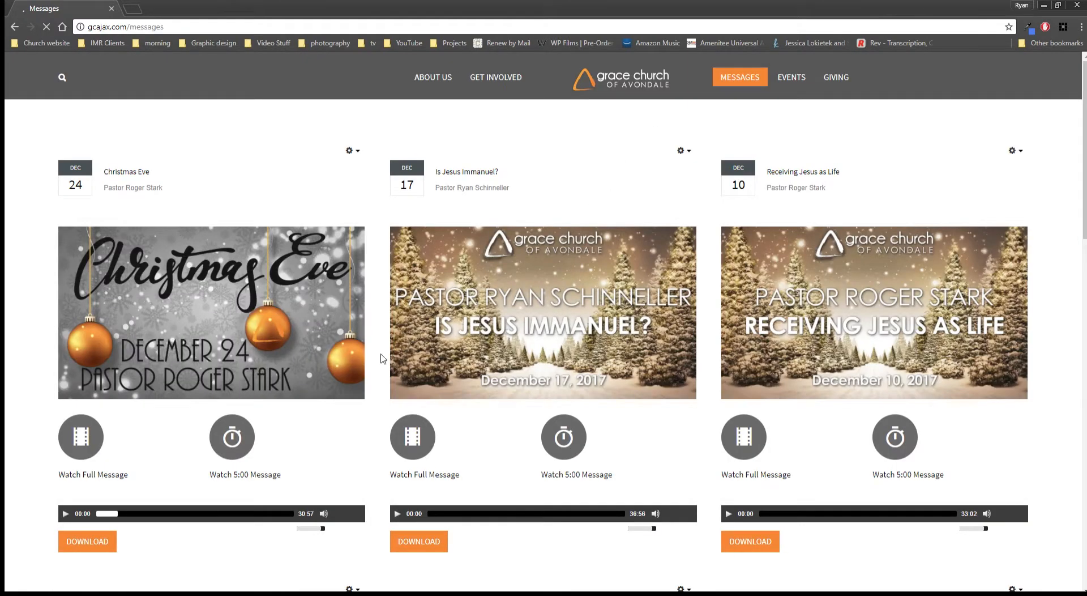
scroll("down", 3)
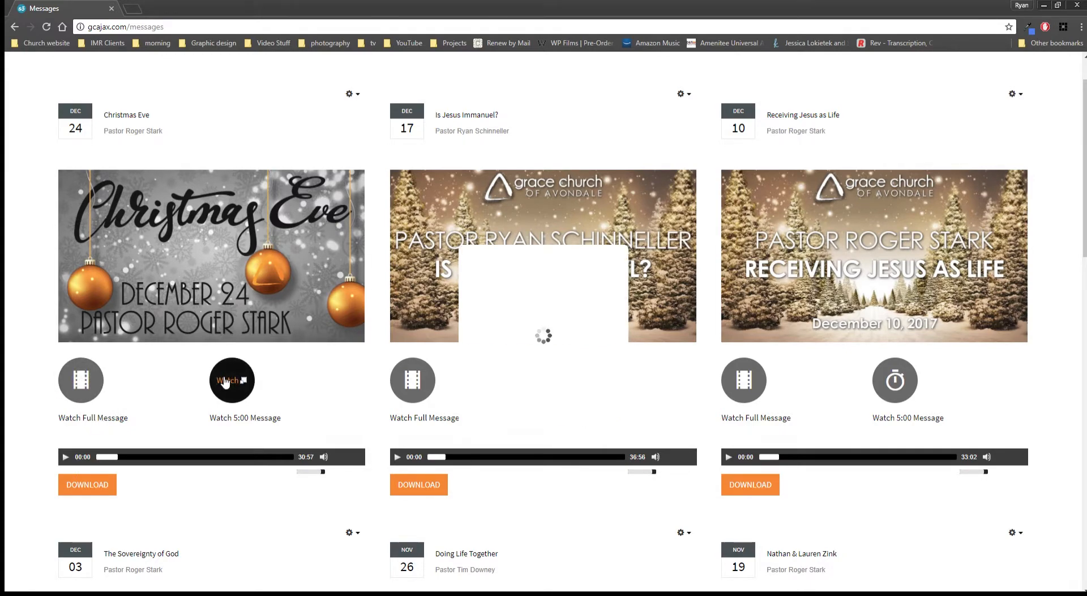
left_click(231, 381)
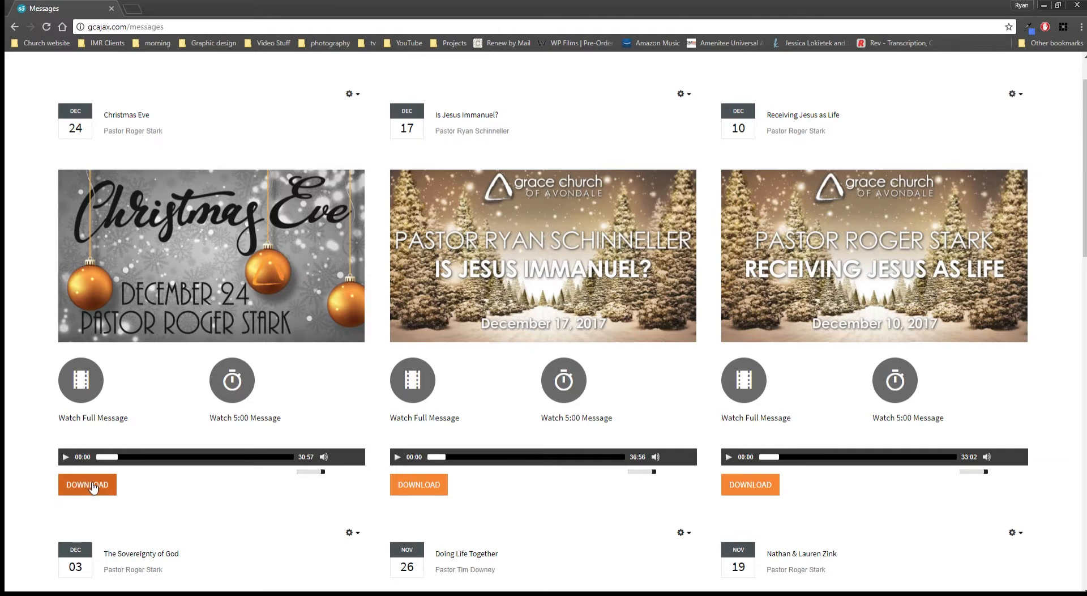
mouse_move(225, 334)
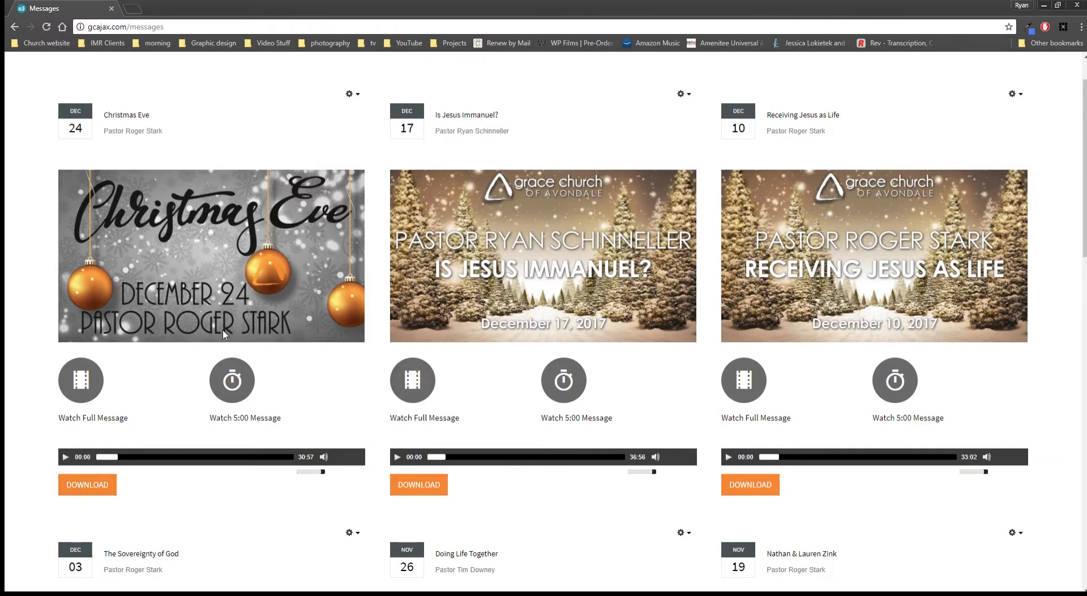
scroll("down", 3)
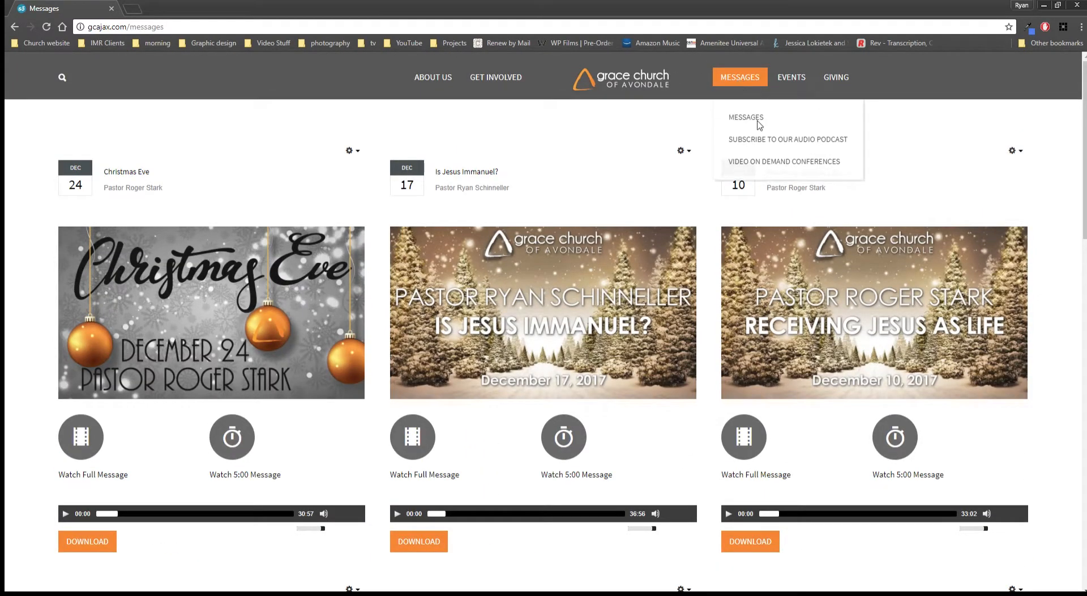
mouse_move(787, 138)
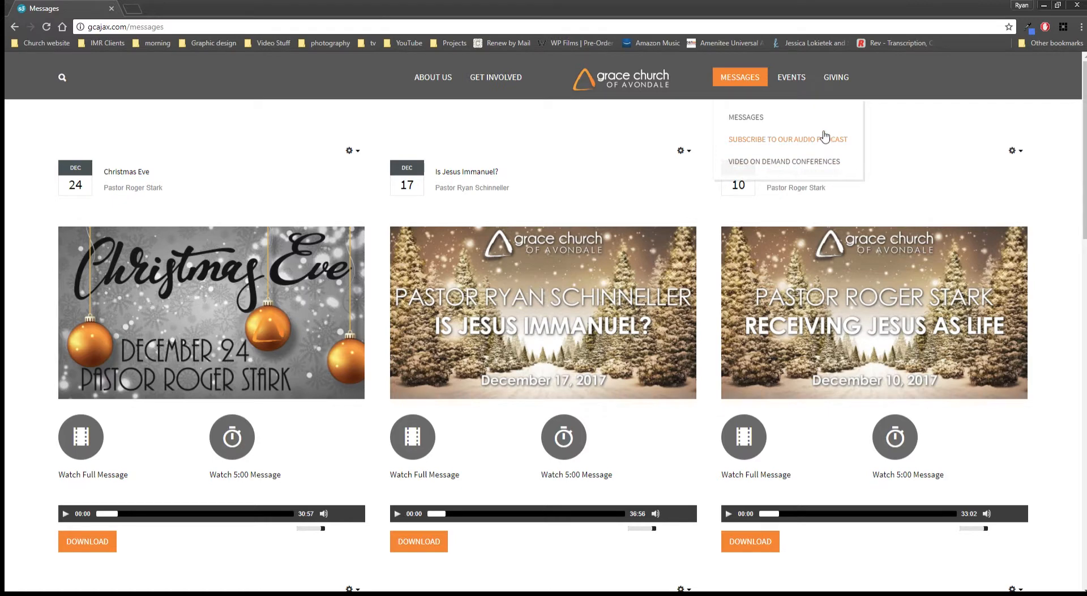
- Subscribe to Our Audio Podcast: view the FeedBurner page's Subscribe Now box and recent episodes
left_click(787, 138)
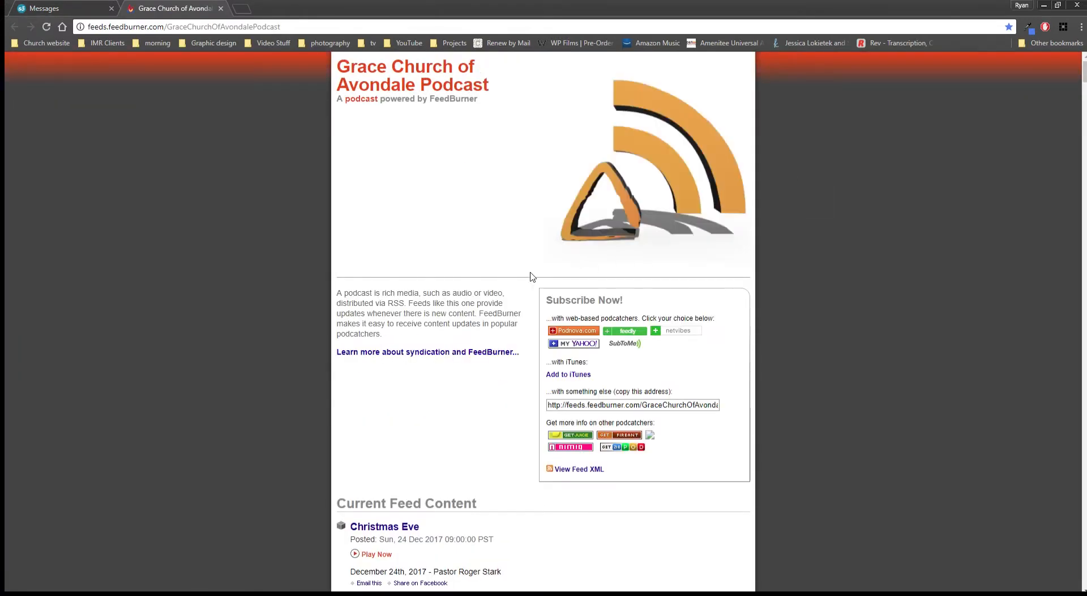
scroll("down", 3)
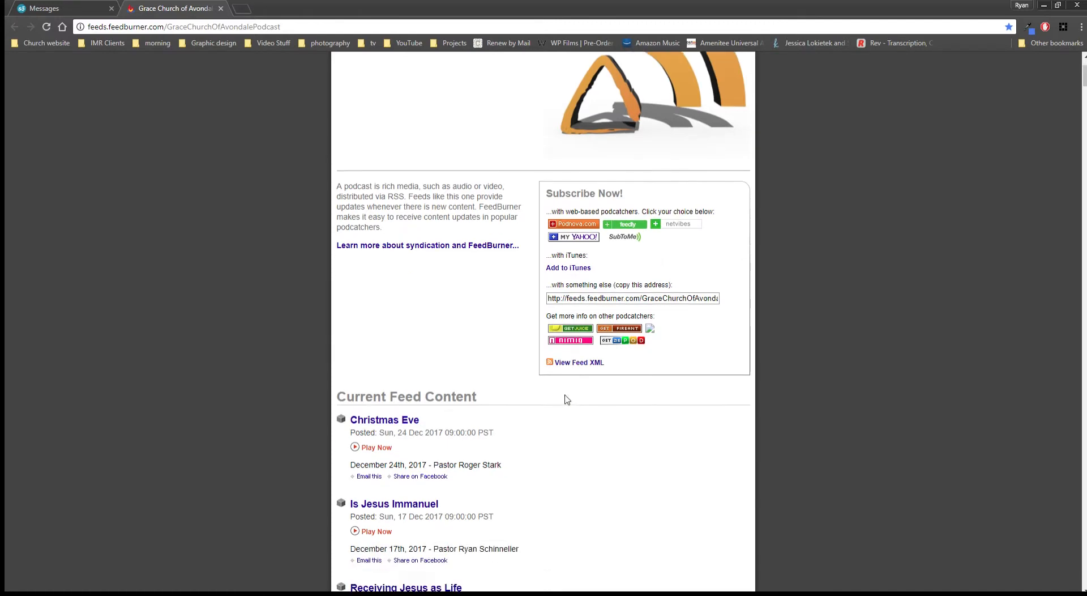
scroll("down", 3)
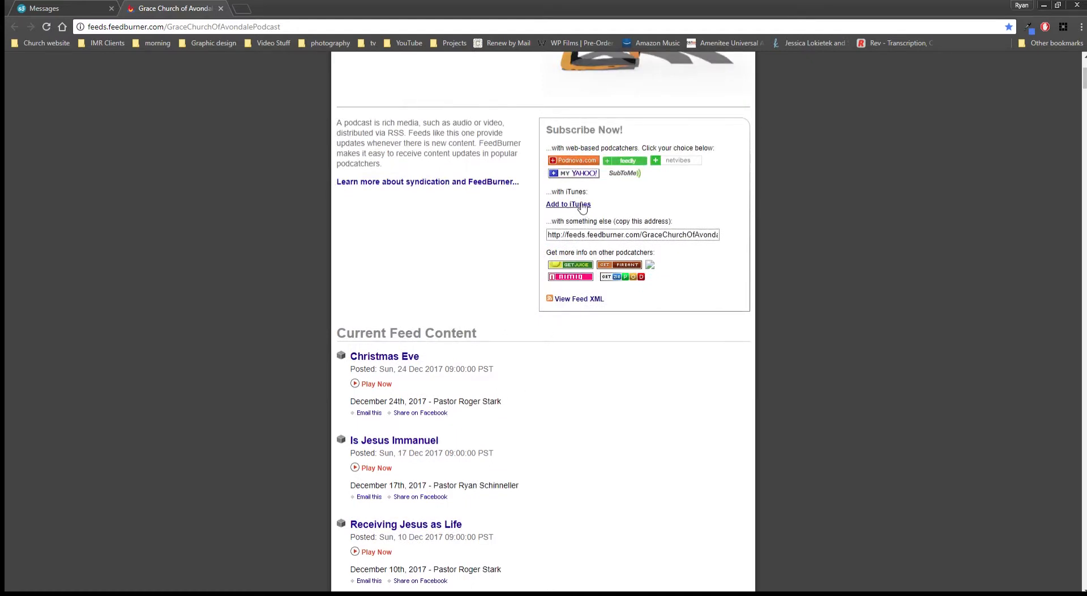
mouse_move(601, 281)
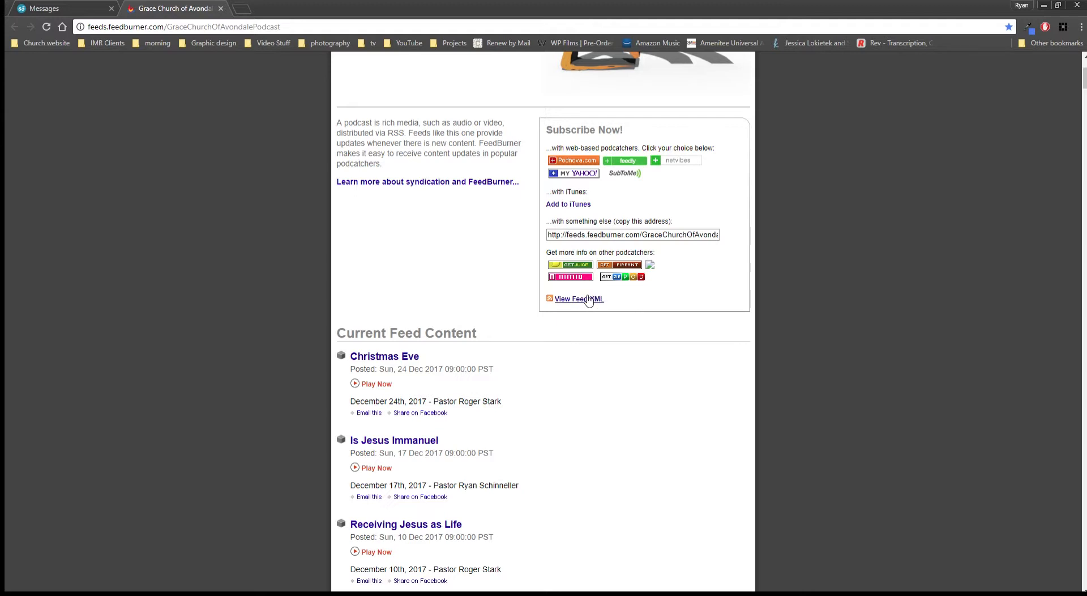
mouse_move(590, 303)
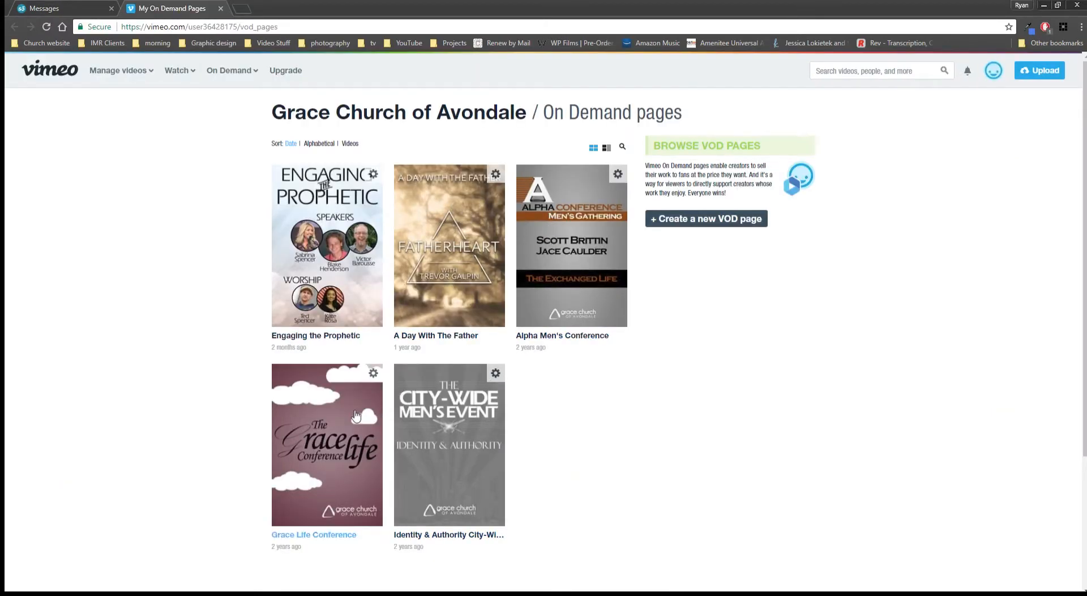
mouse_move(351, 421)
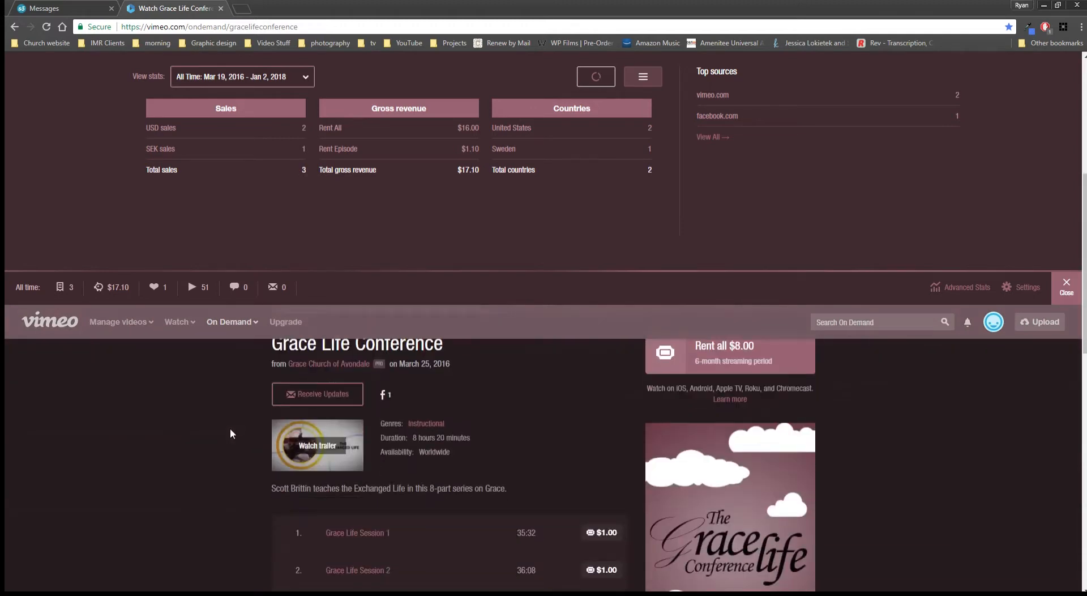
- Look over the Grace Life Conference On Demand sales stats and its eight $1.00 sessions
scroll("down", 3)
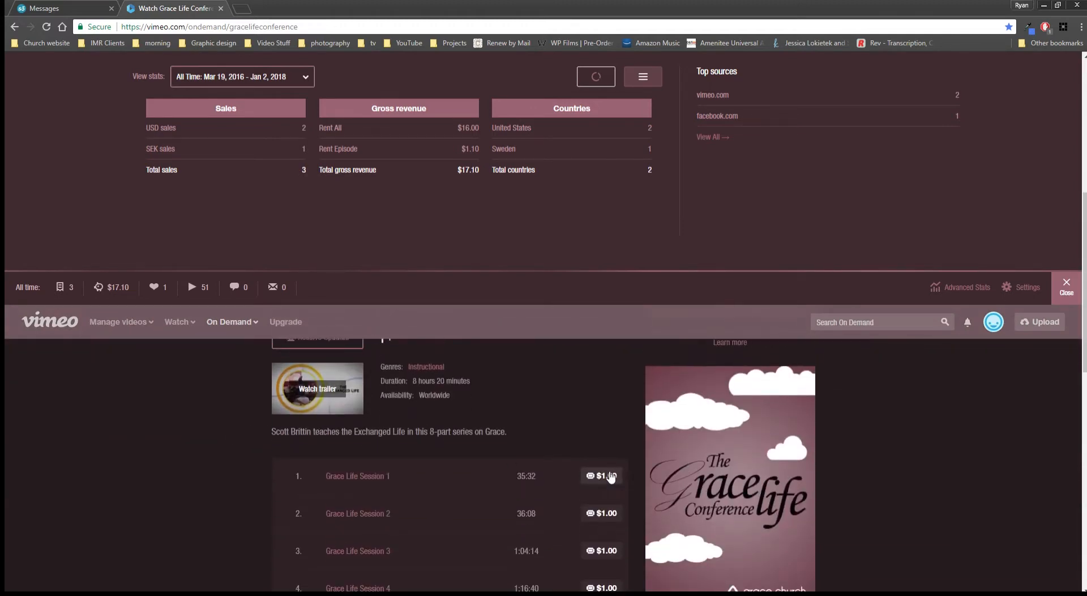
scroll("down", 3)
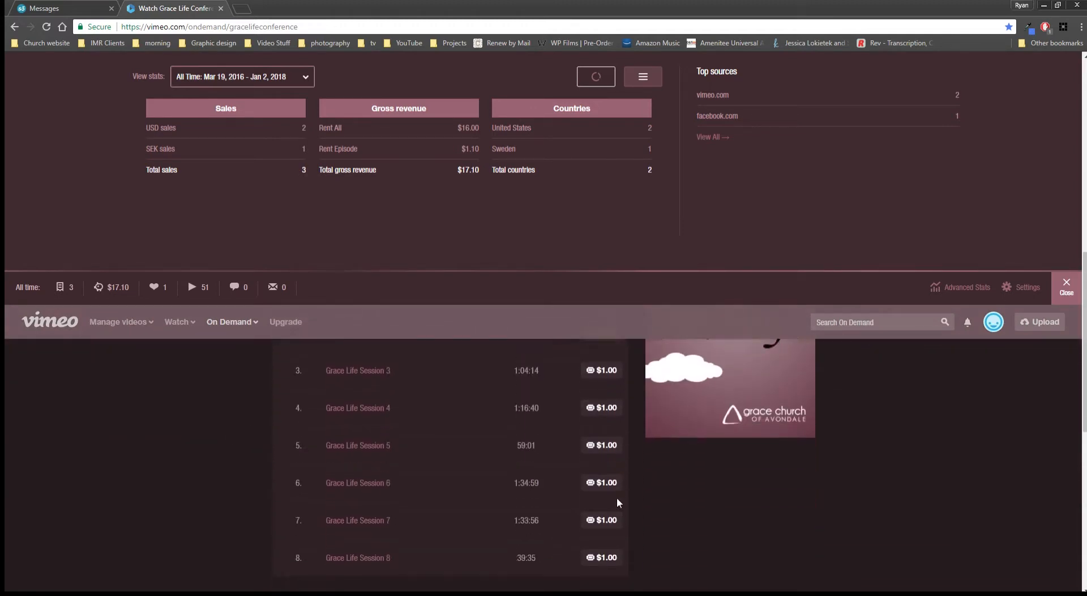
scroll("down", 3)
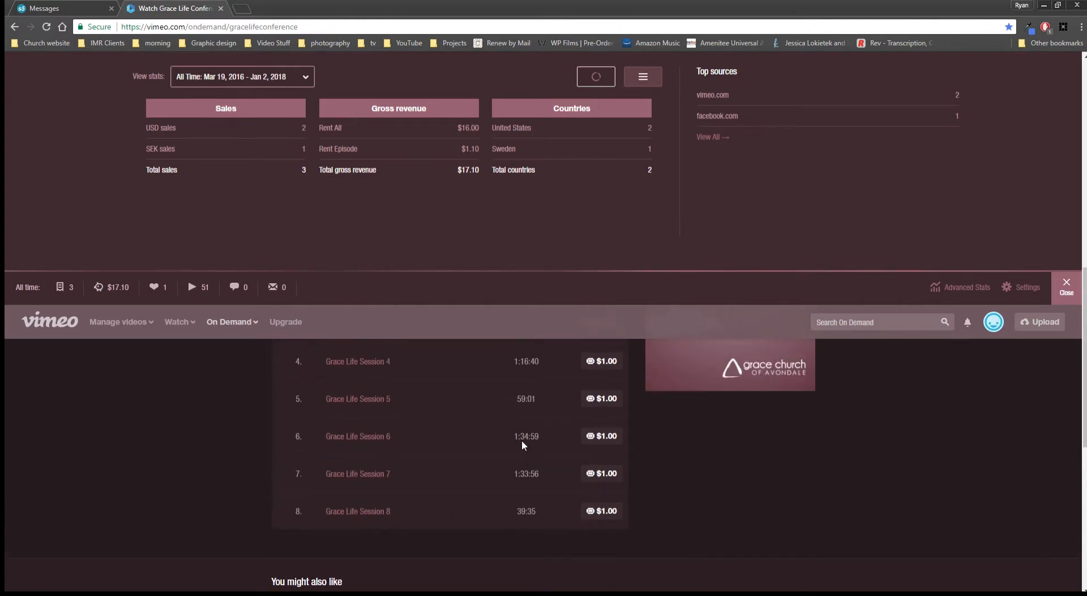
mouse_move(539, 500)
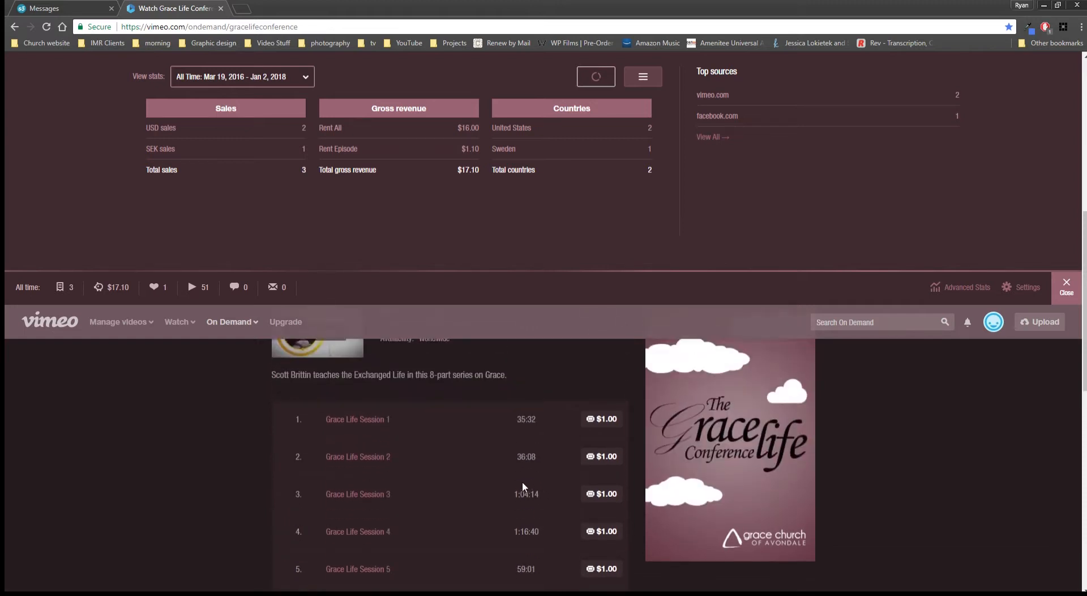
mouse_move(600, 517)
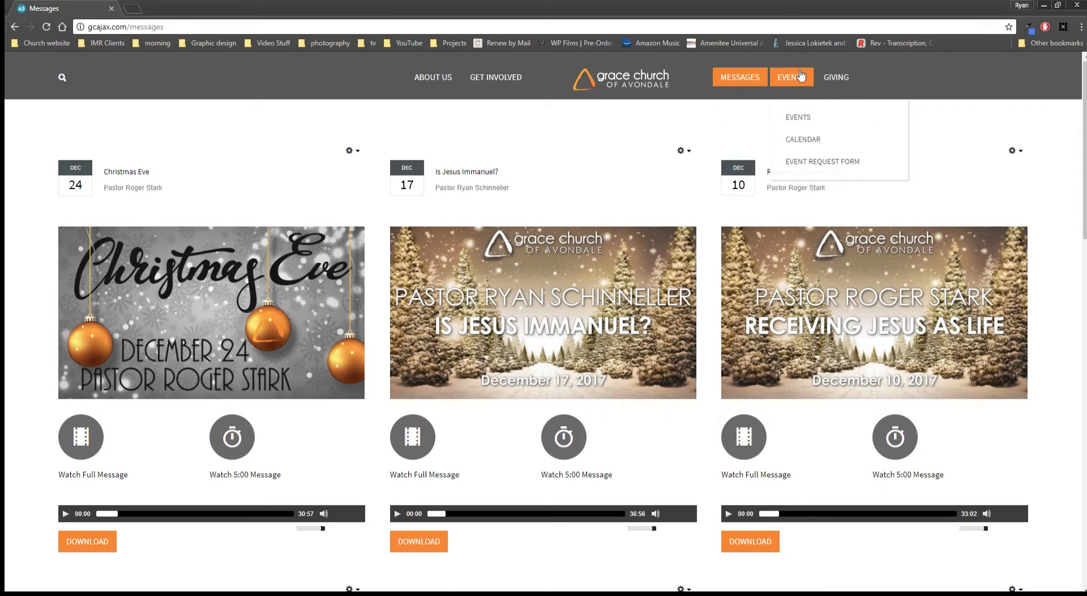
mouse_move(795, 77)
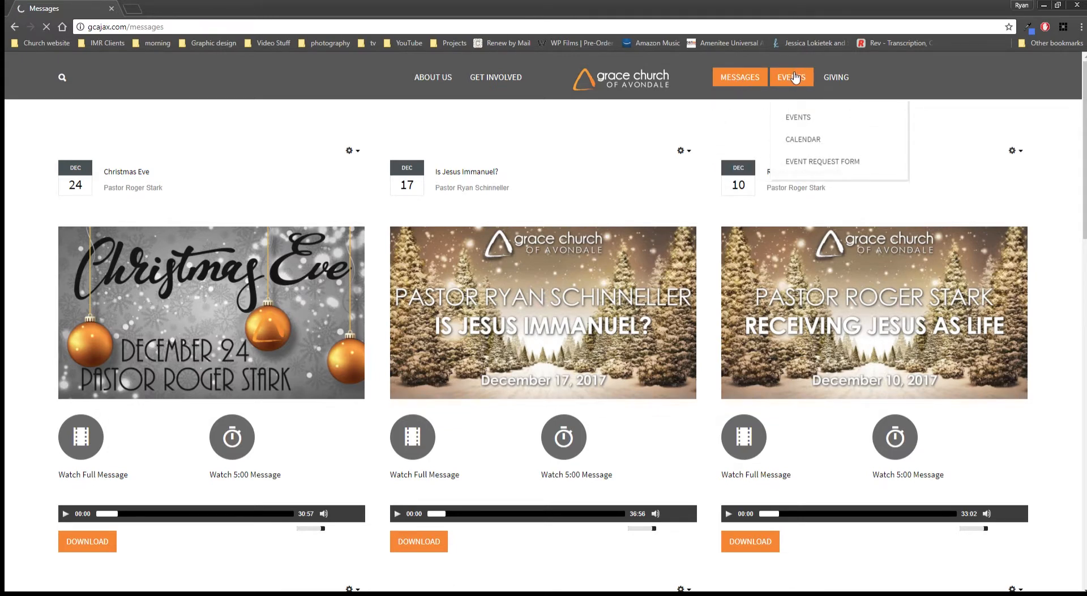
- Browse the Events listings — Grace Life, gGroups Kick-Off, Night of Worship, Sheila Walsh — then head to Giving
left_click(797, 116)
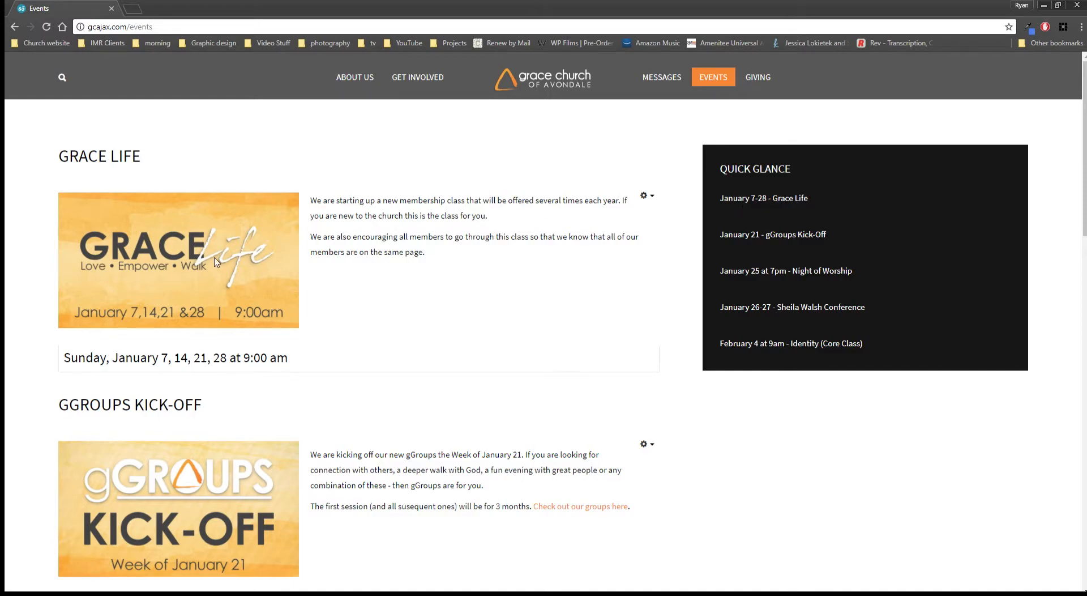
scroll("down", 3)
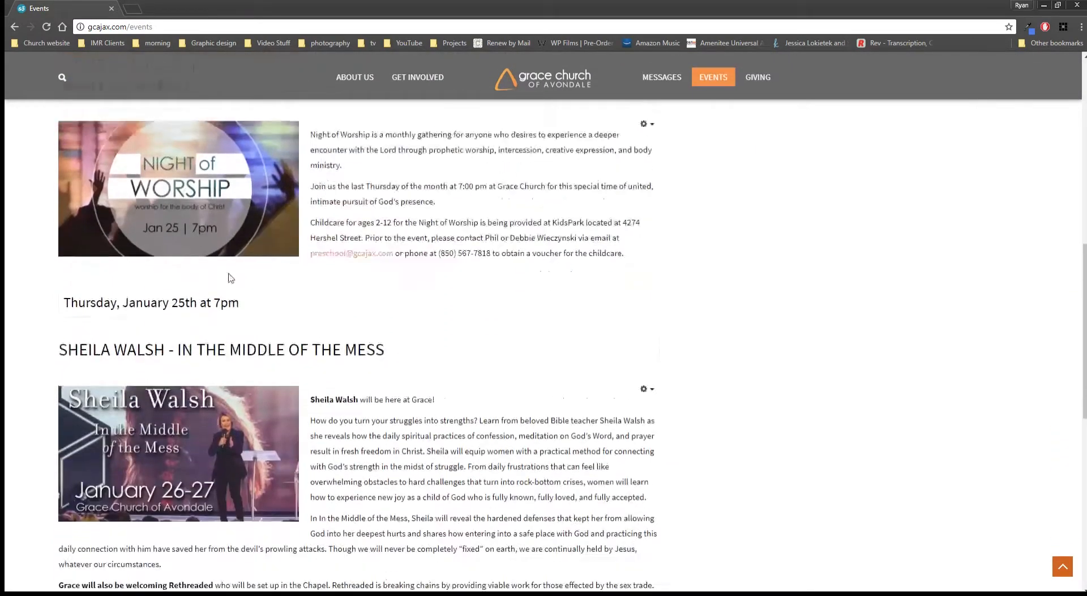
scroll("down", 3)
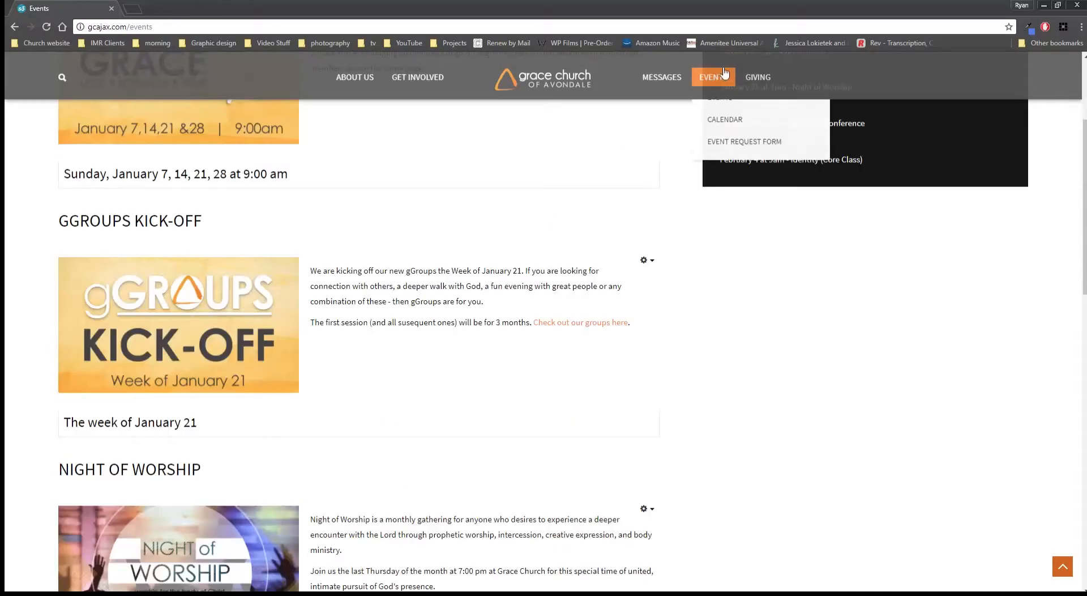
left_click(725, 119)
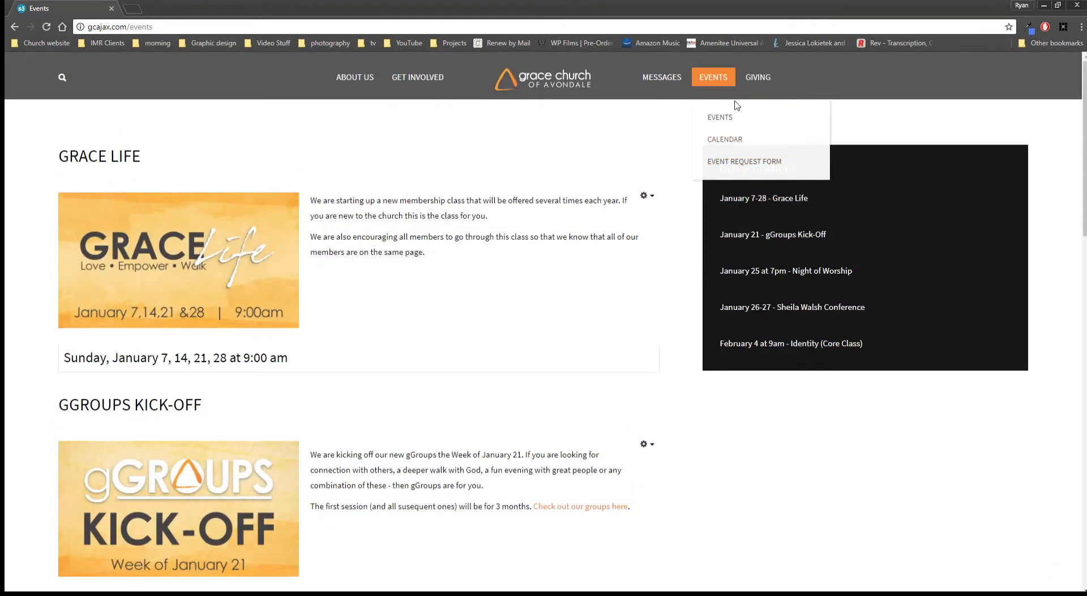
left_click(758, 77)
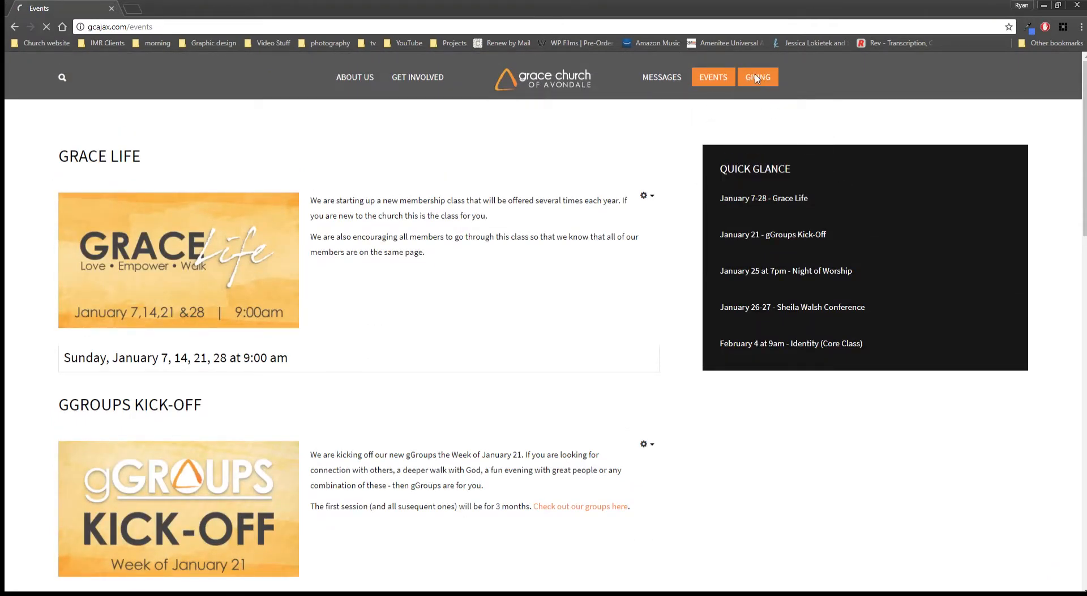
- Review the Giving page's options, expanding the Automatic Bank Pay accordion
left_click(757, 77)
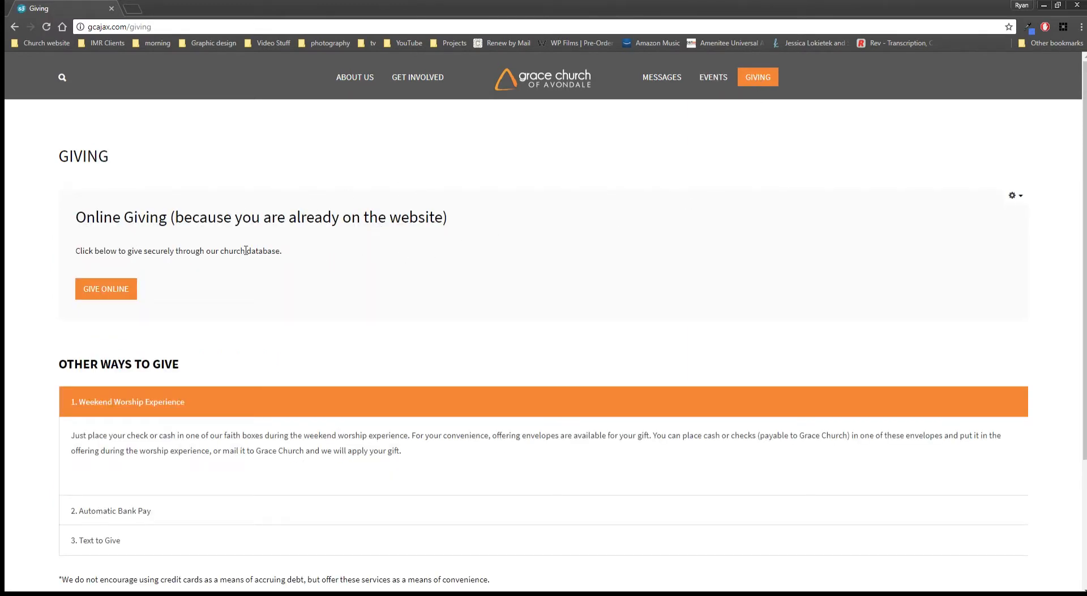
left_click(105, 289)
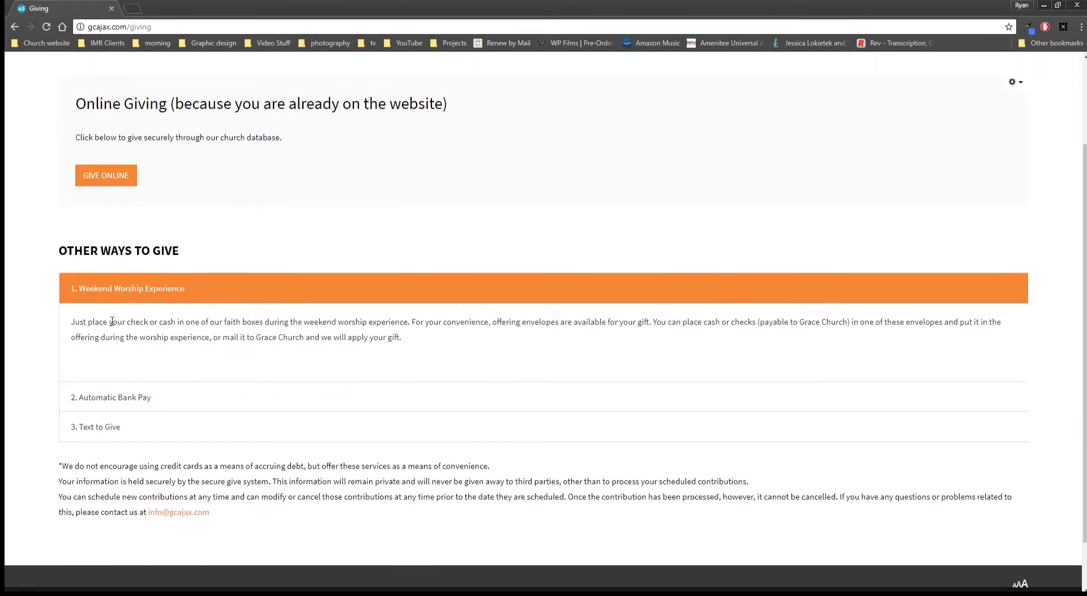
scroll("down", 3)
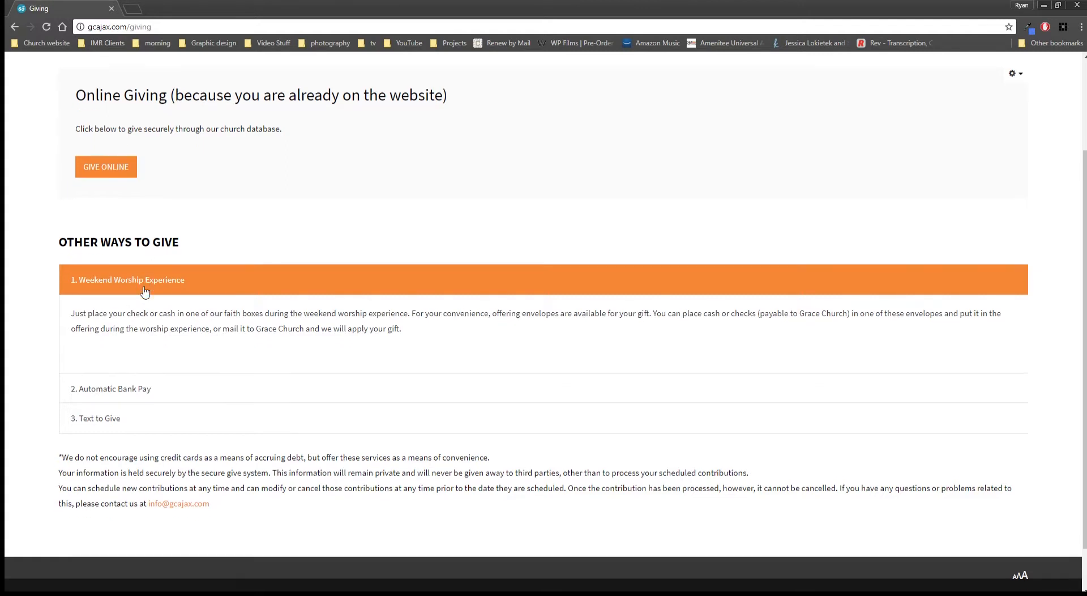
scroll("down", 3)
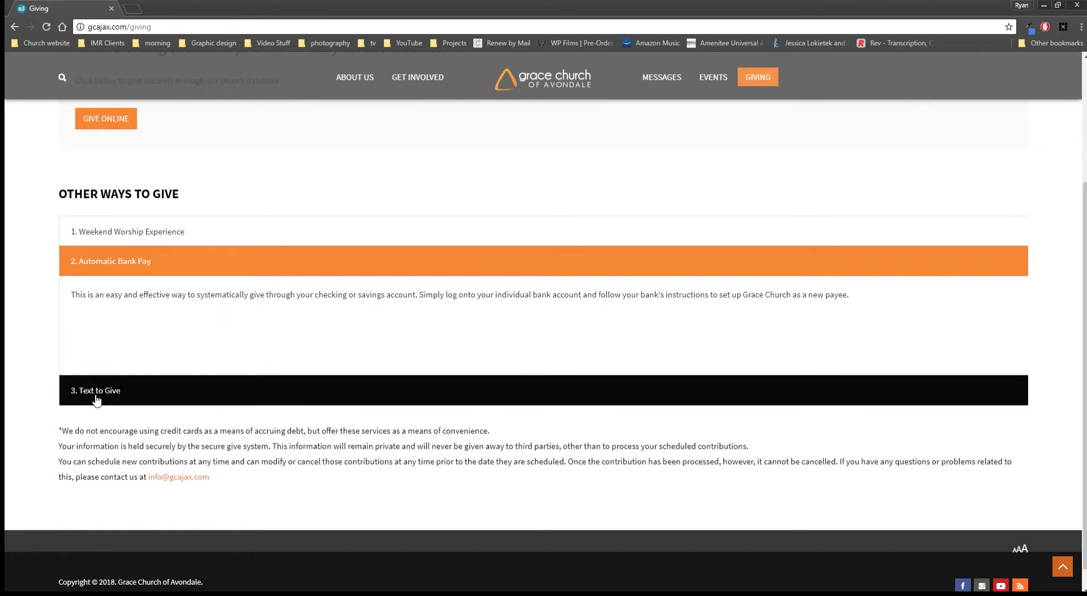
- Expand Text to Give and select its texting phone number
left_click(98, 389)
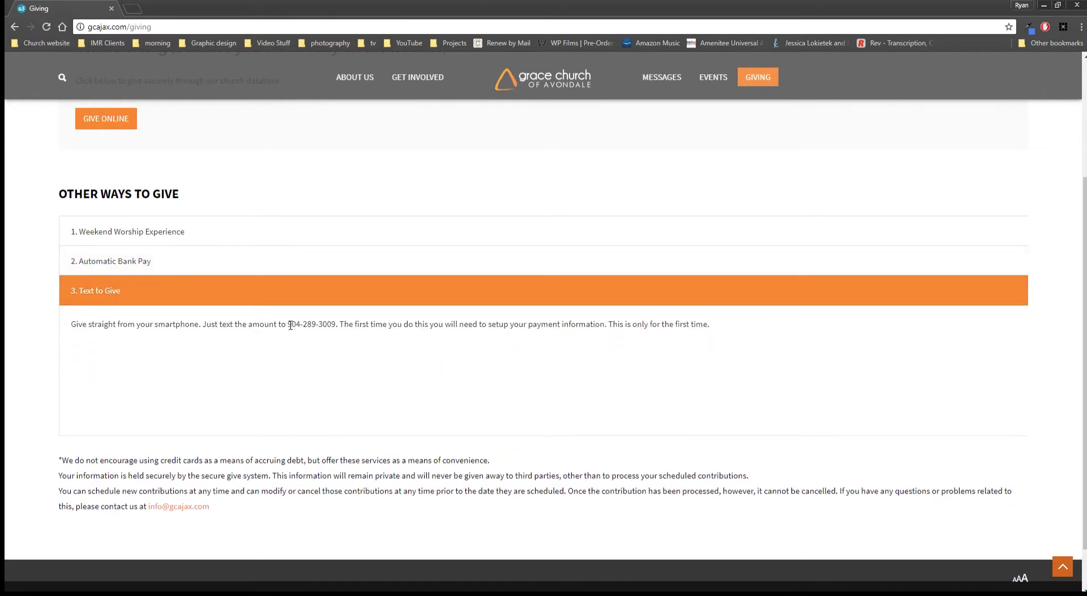
double_click(311, 324)
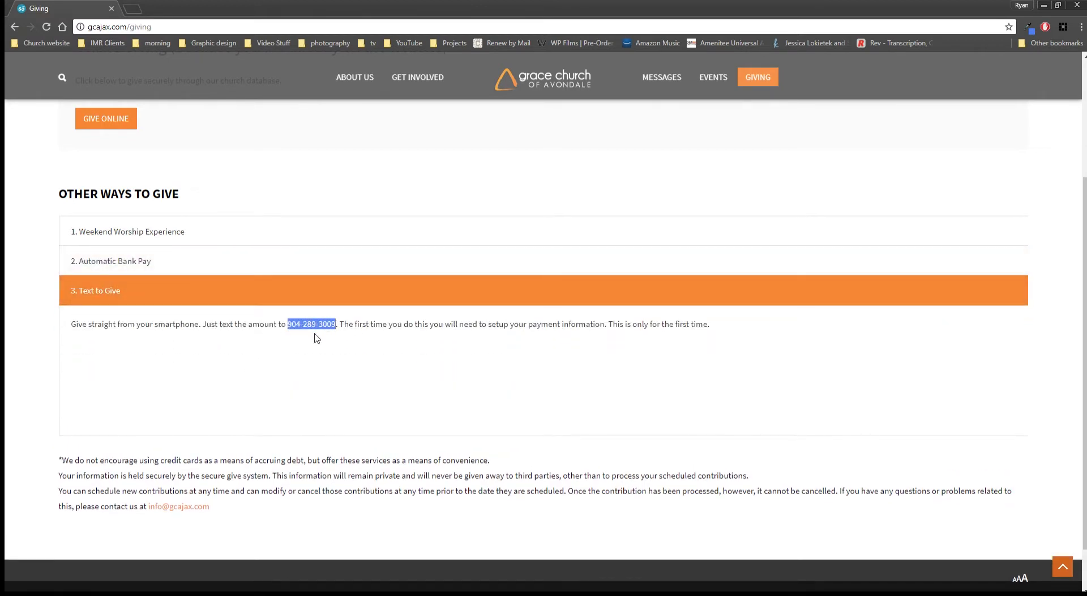
scroll("down", 3)
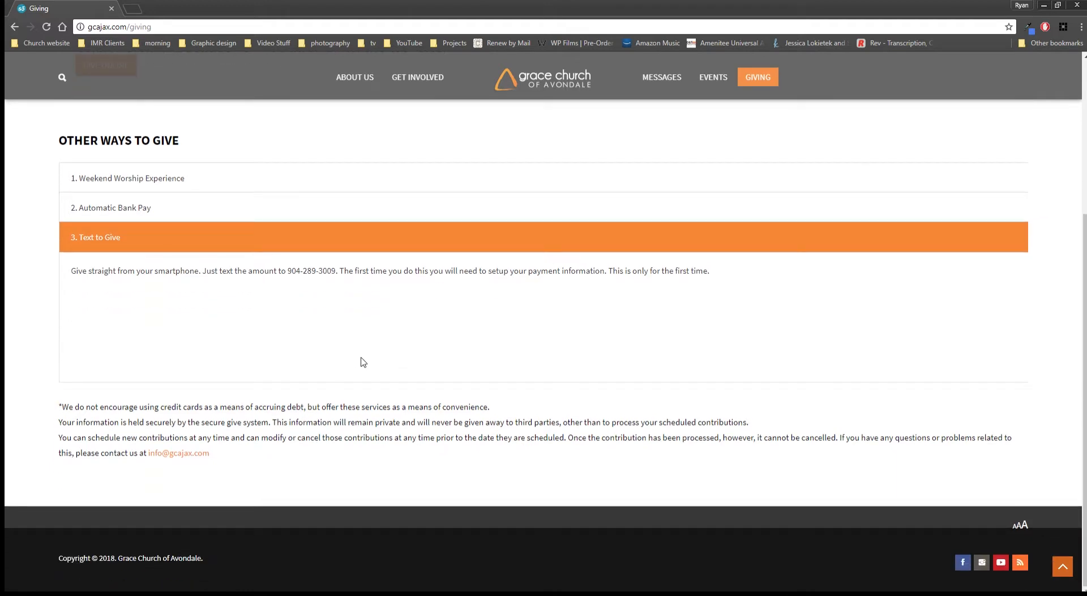
mouse_move(956, 572)
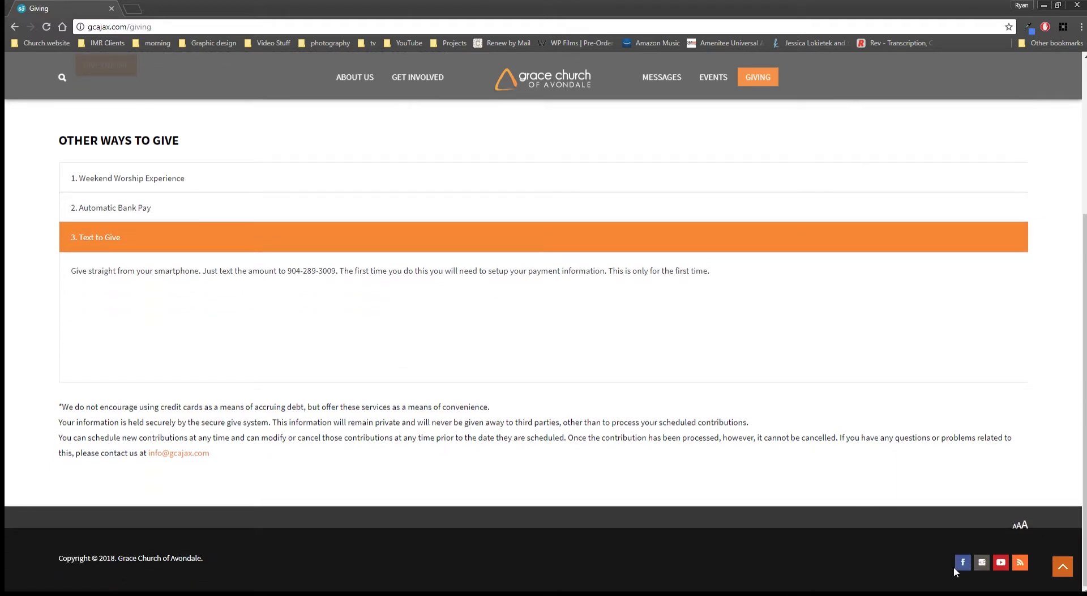
mouse_move(962, 562)
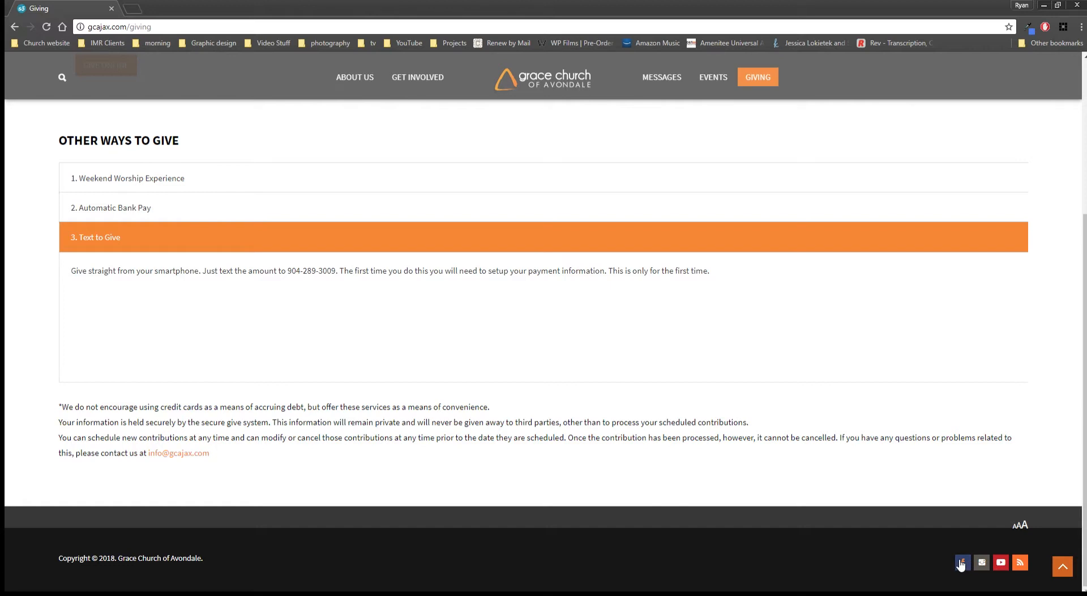
- View the church's Facebook page from the footer icon, then close it
left_click(961, 562)
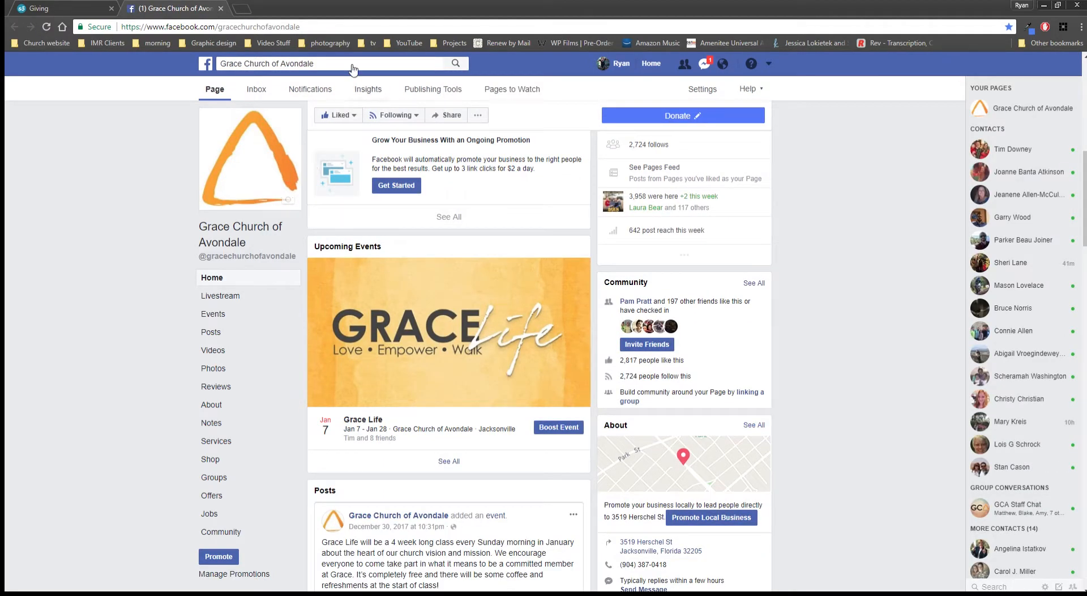
left_click(62, 7)
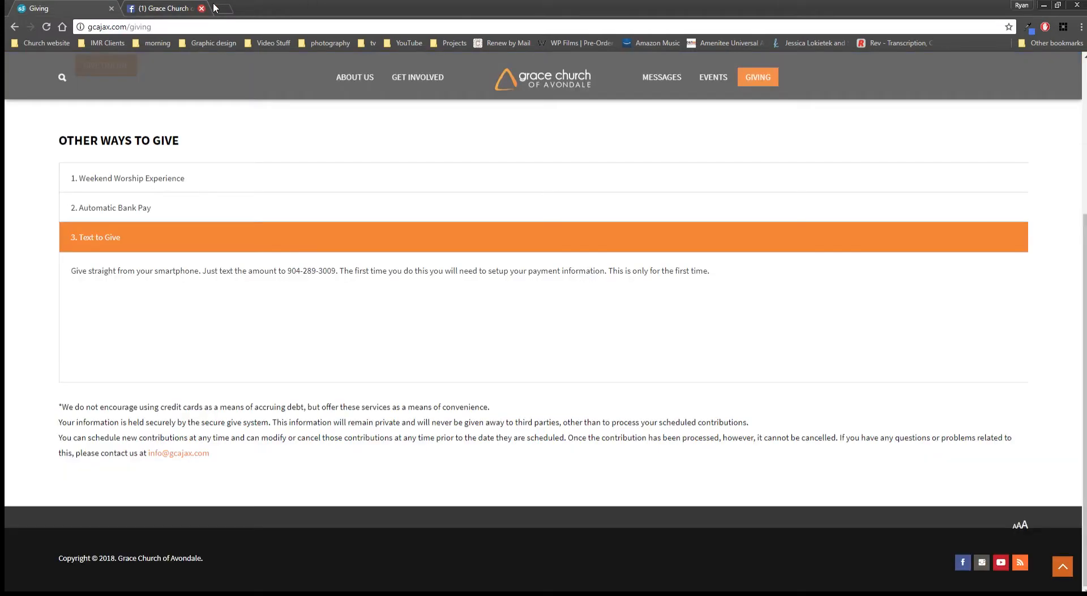
left_click(202, 8)
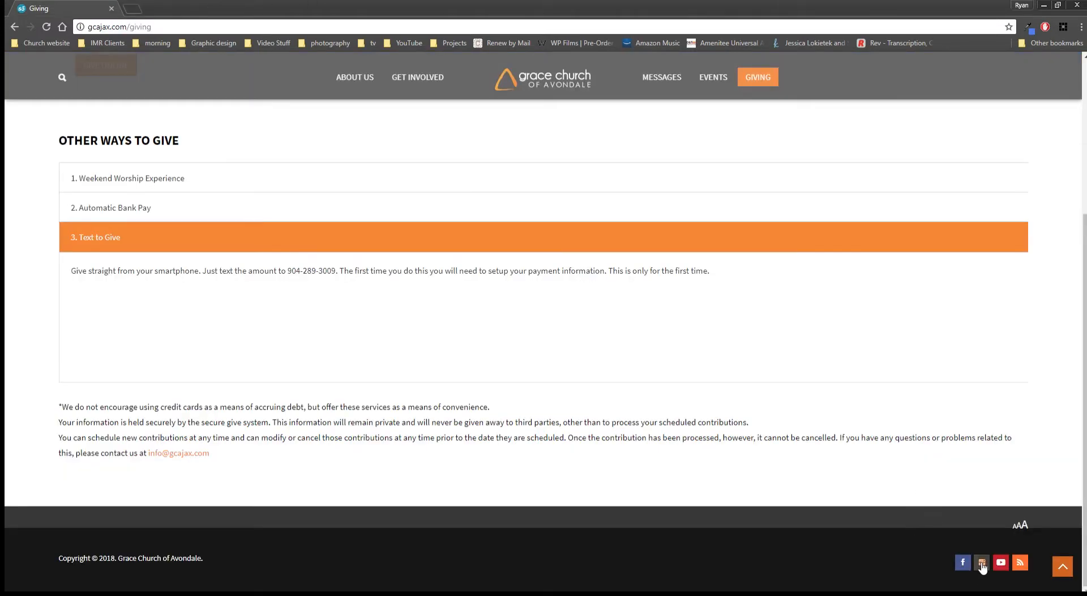
- View the church's Instagram profile from the footer icon, then close it
left_click(982, 562)
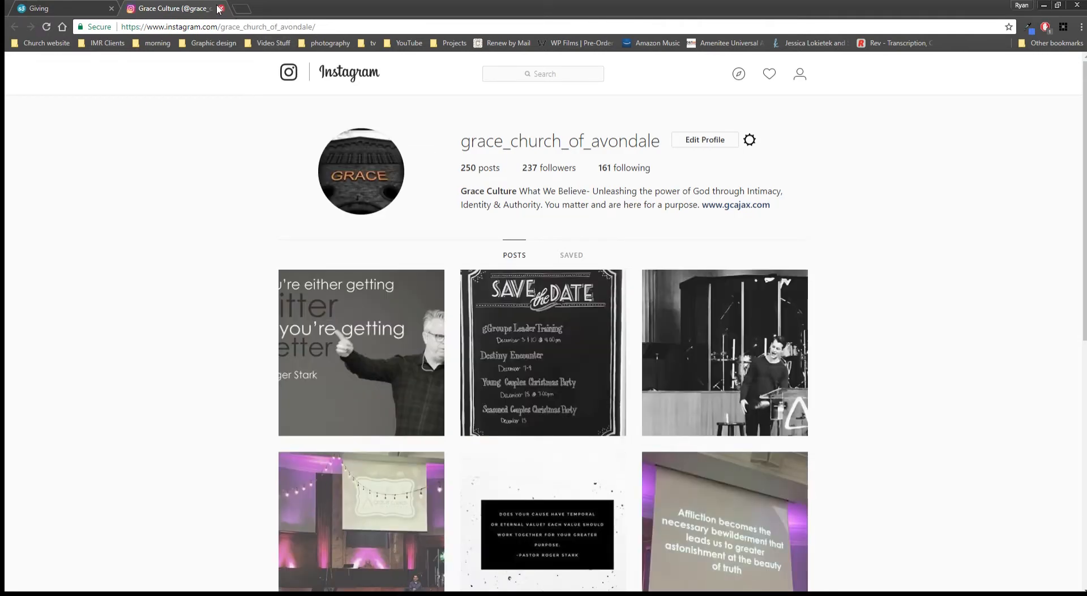
left_click(56, 8)
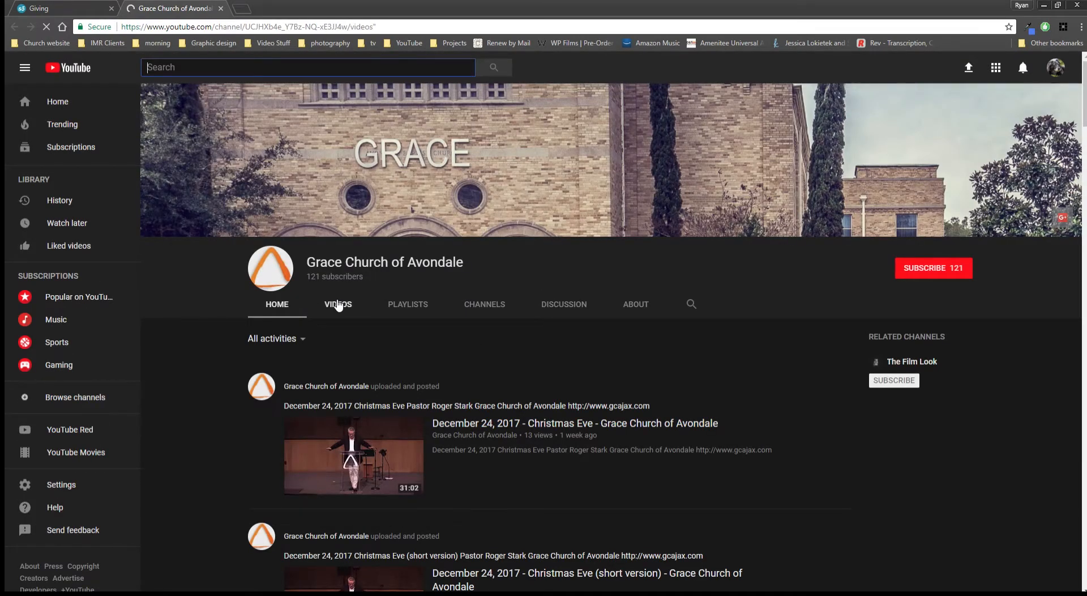
- Scroll through the channel's full Videos uploads grid, then close the YouTube tab
left_click(337, 303)
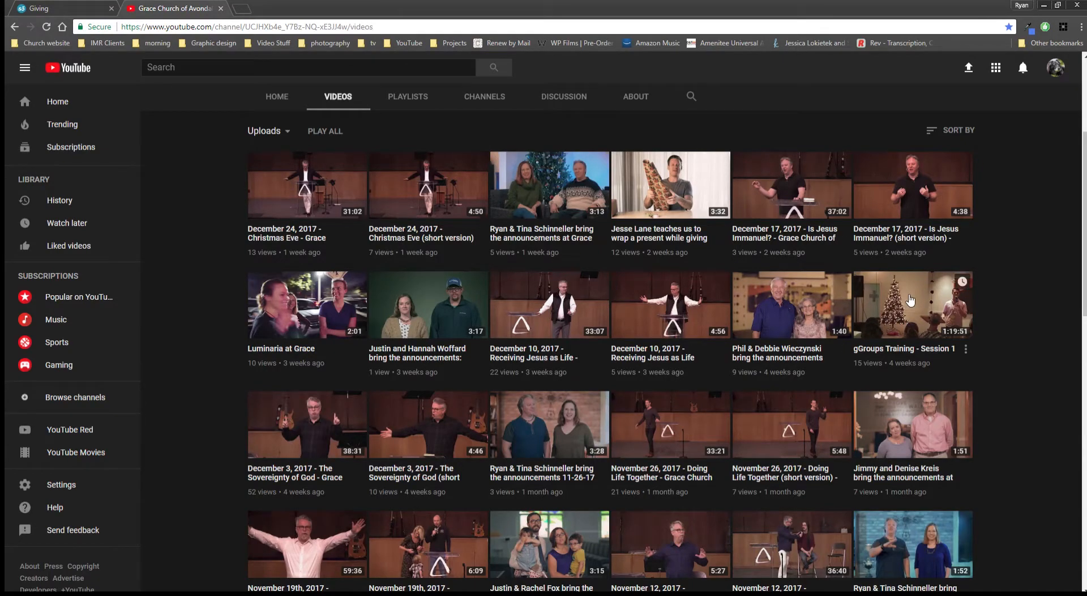
scroll("down", 3)
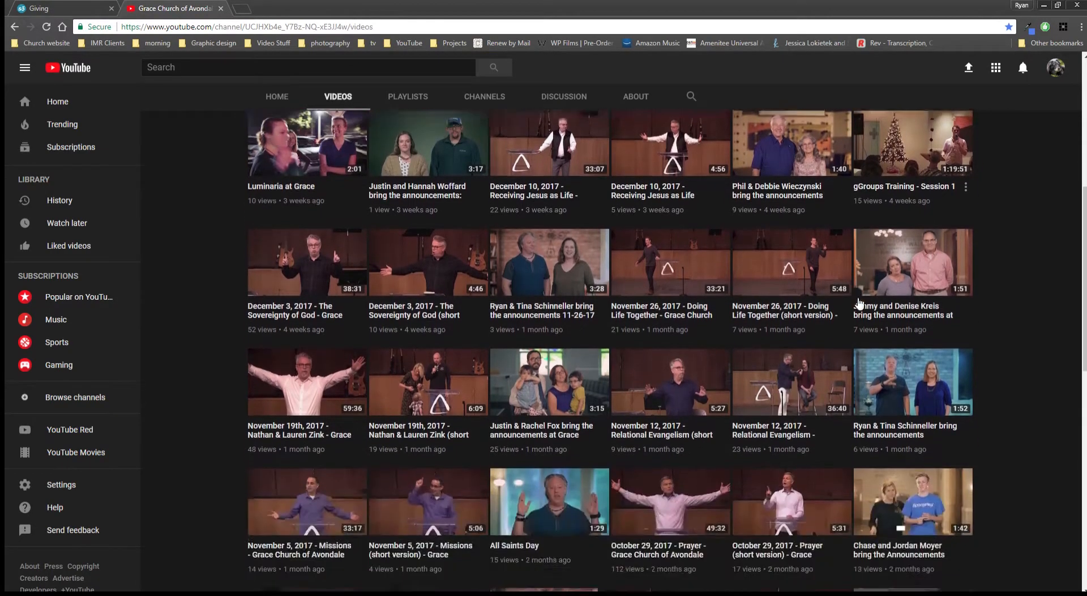
scroll("down", 3)
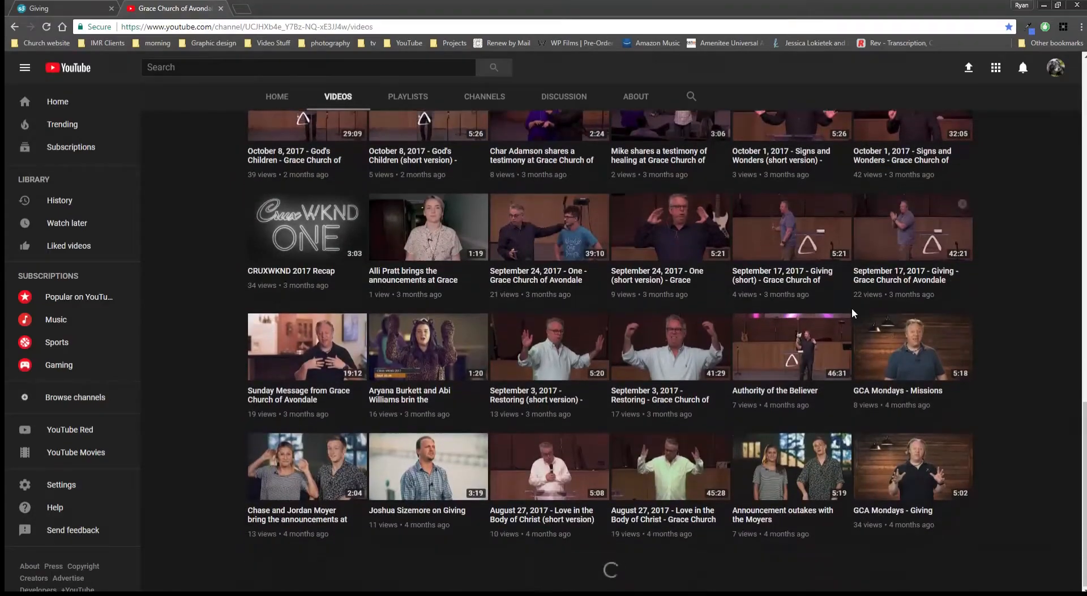
scroll("down", 3)
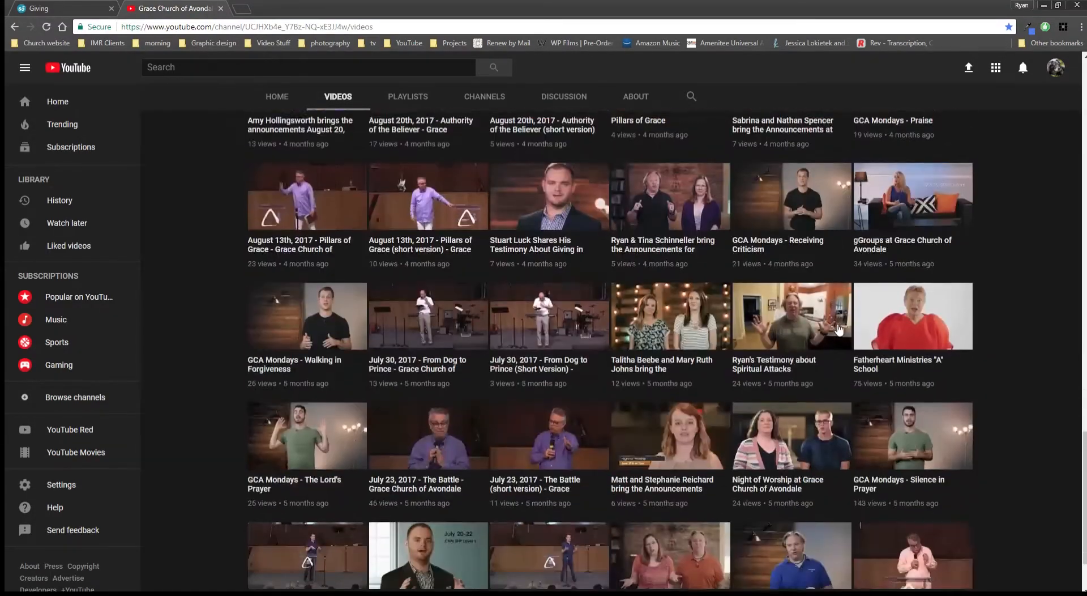
scroll("down", 3)
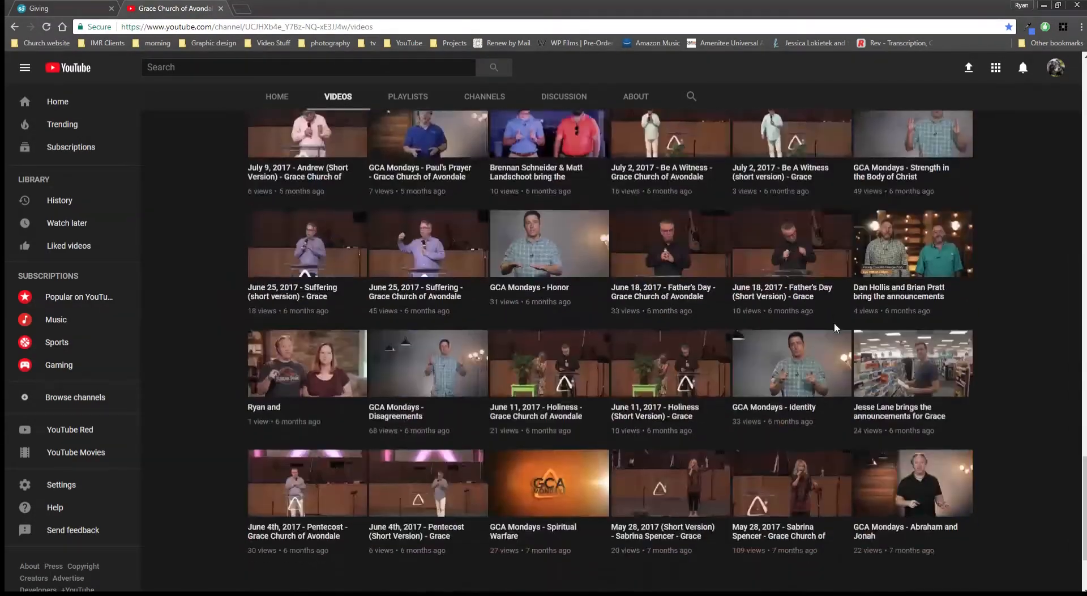
scroll("down", 3)
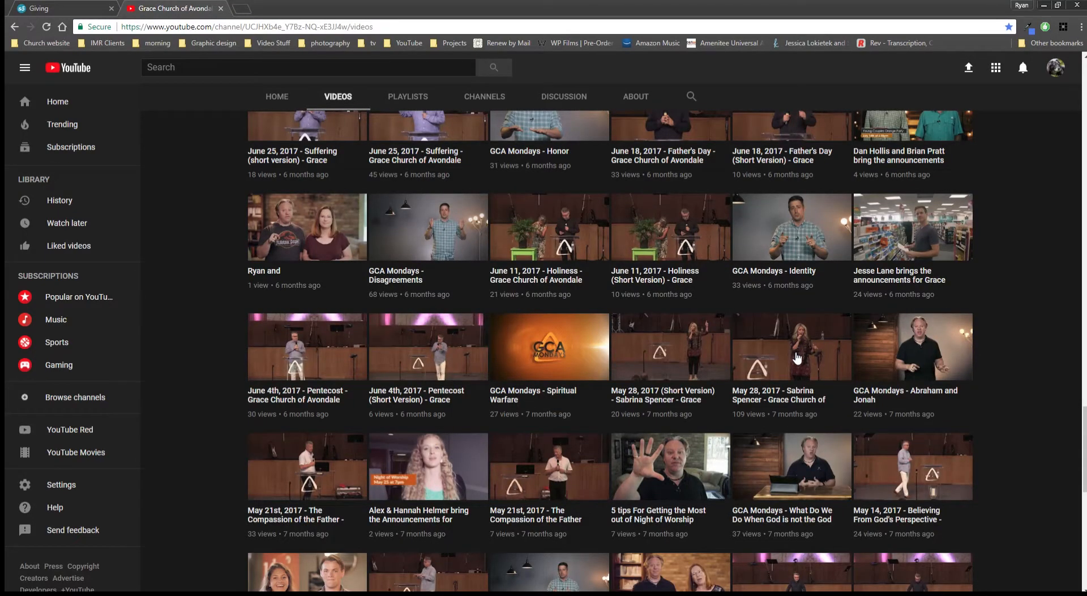
scroll("down", 3)
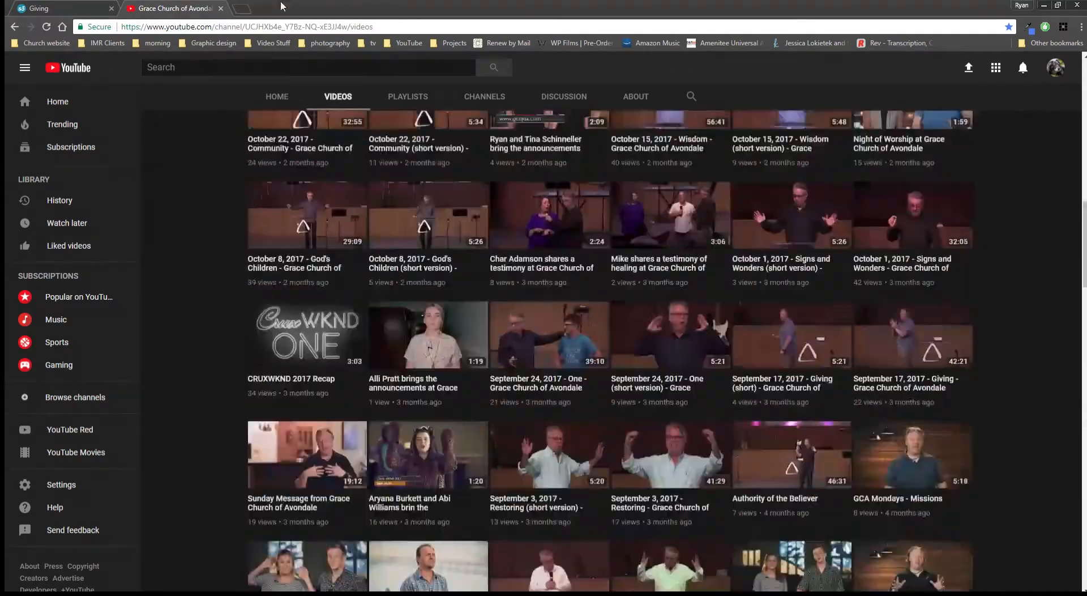
left_click(55, 8)
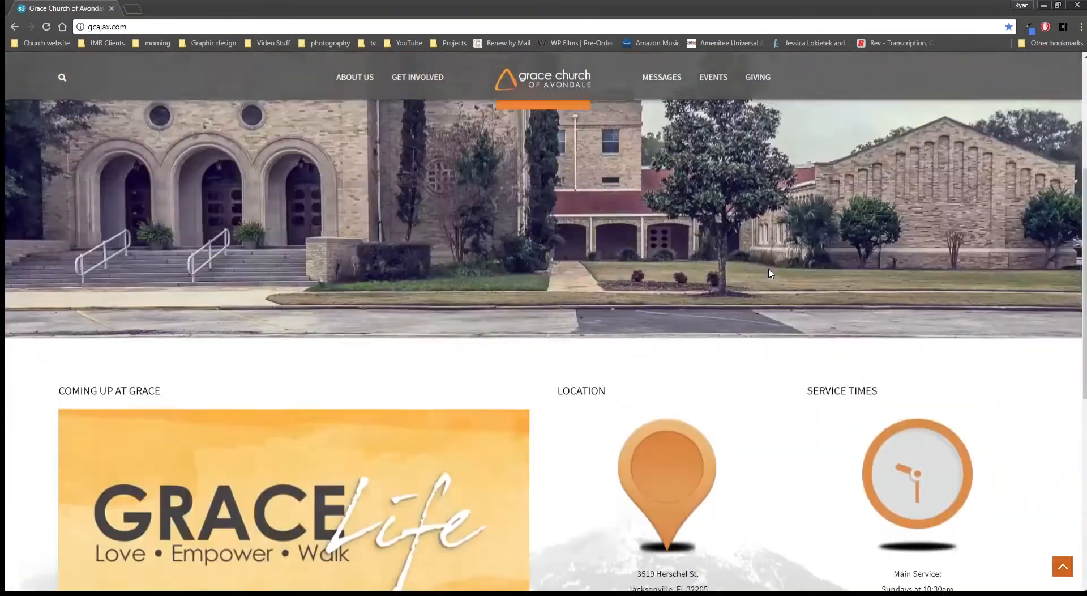
- Scroll the homepage up to the You Are Loved hero banner with its Grace Life link
scroll("up", 3)
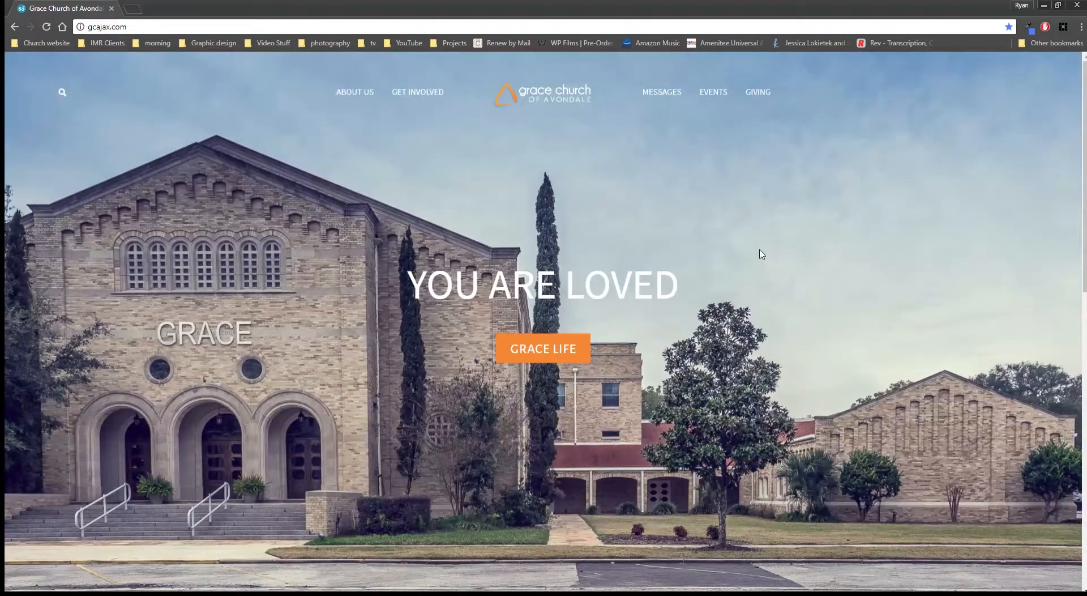